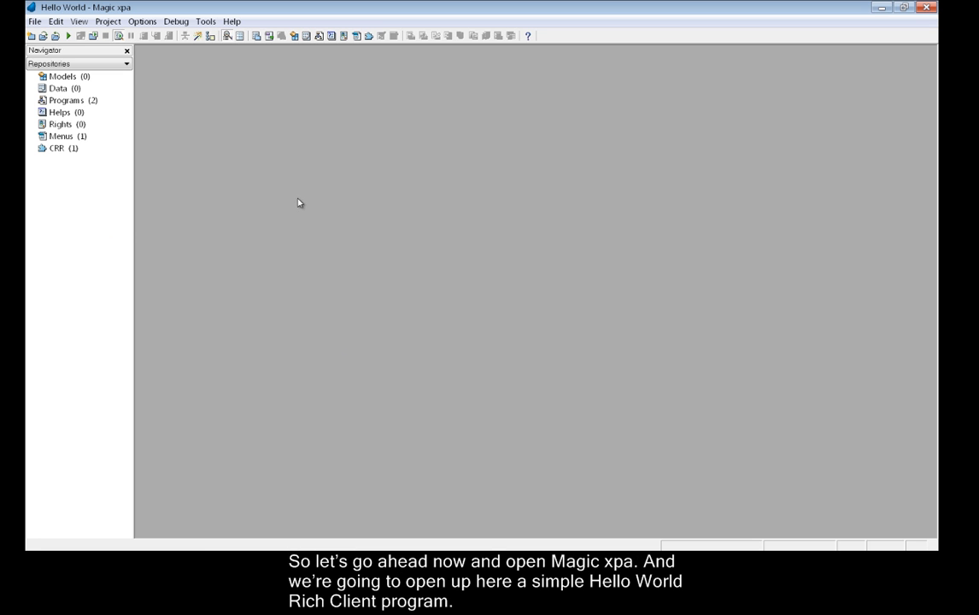
mouse_move(165, 164)
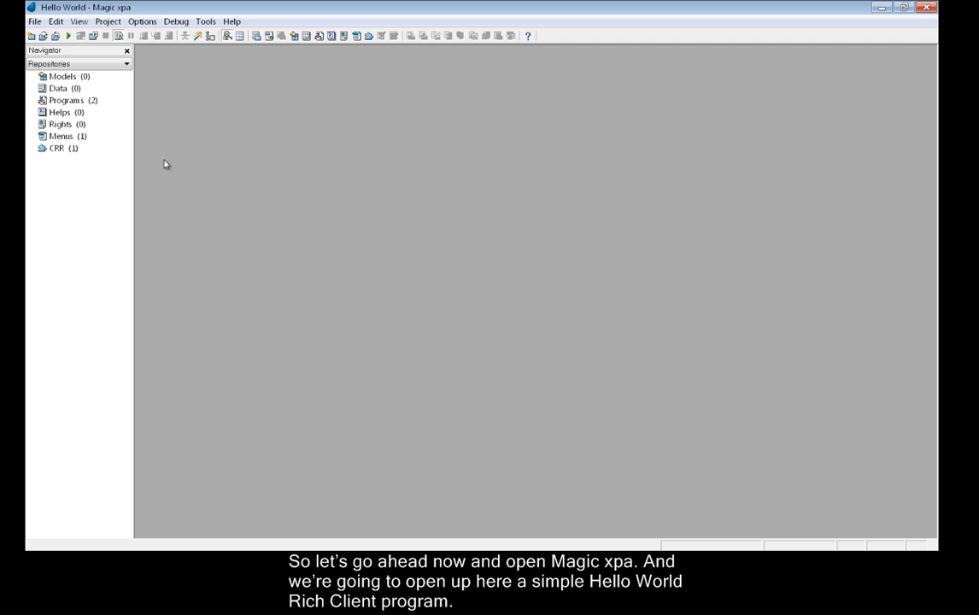
- Select the Hello World program and launch the RIA Deployment Wizard via Options > Interface Builder
double_click(66, 99)
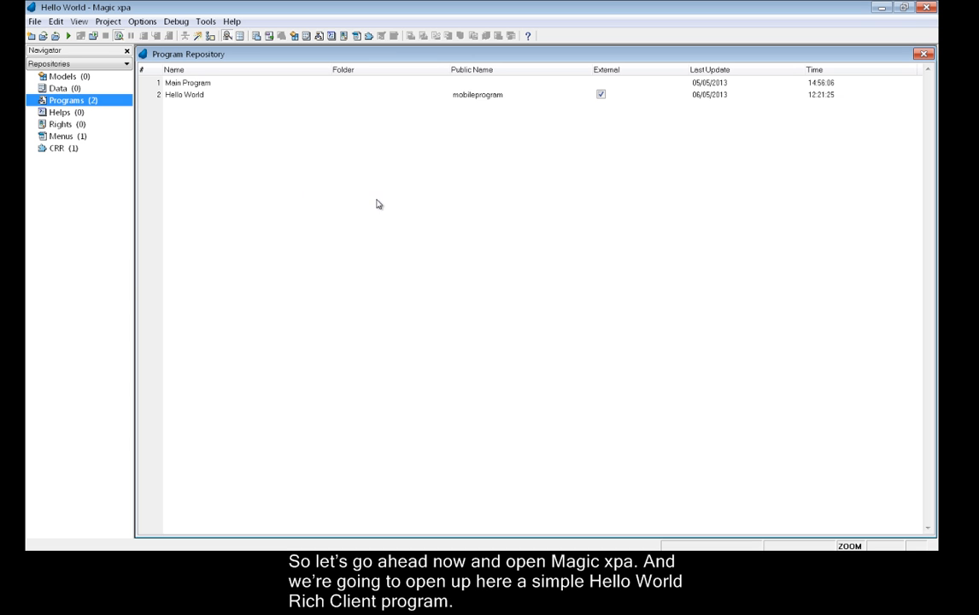
double_click(184, 94)
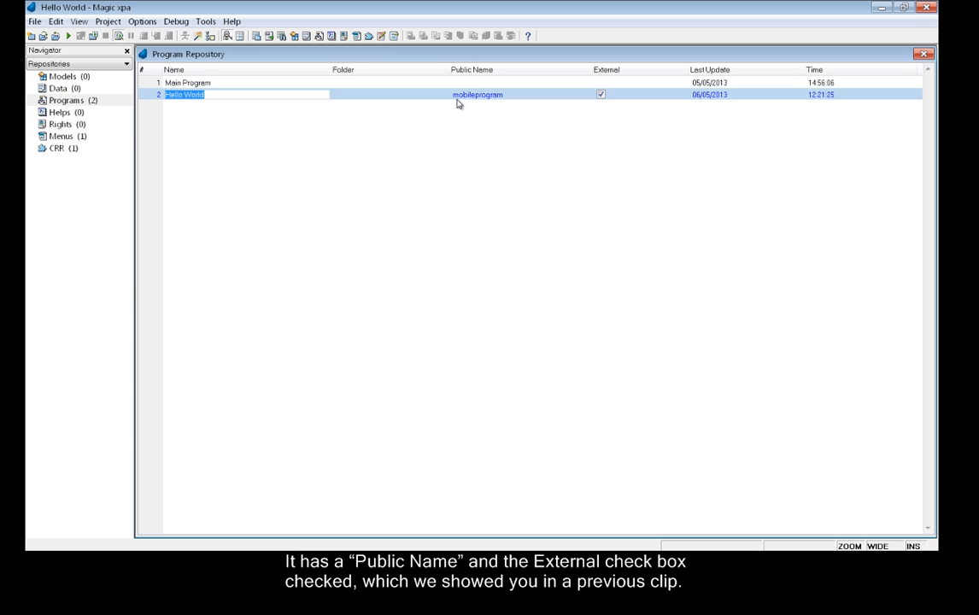
mouse_move(607, 110)
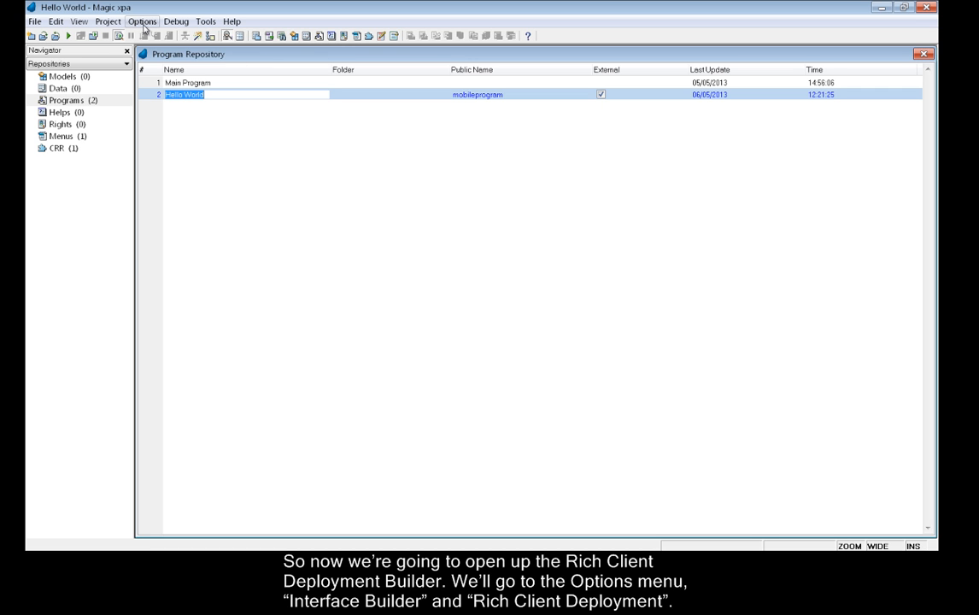
left_click(142, 21)
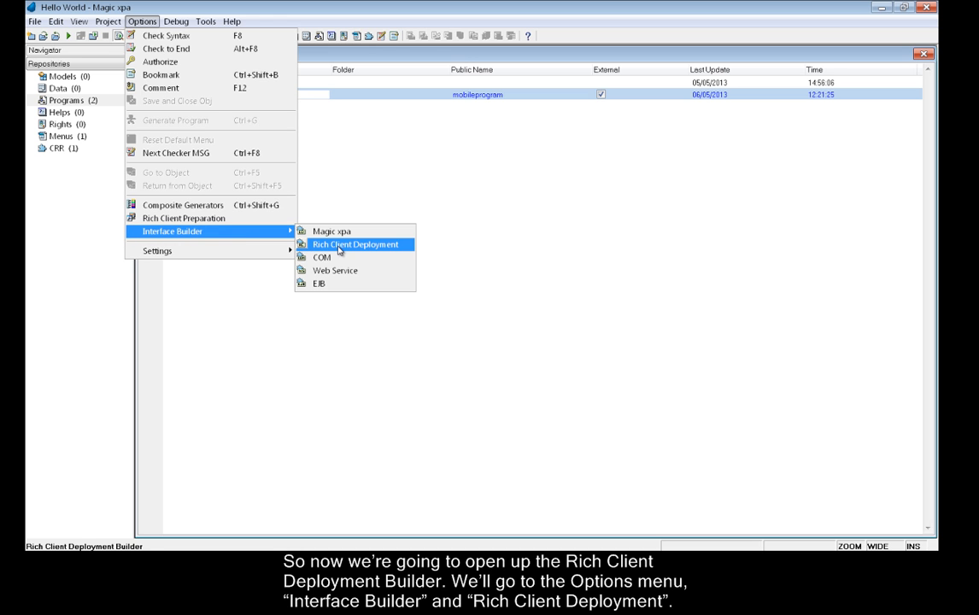
left_click(355, 245)
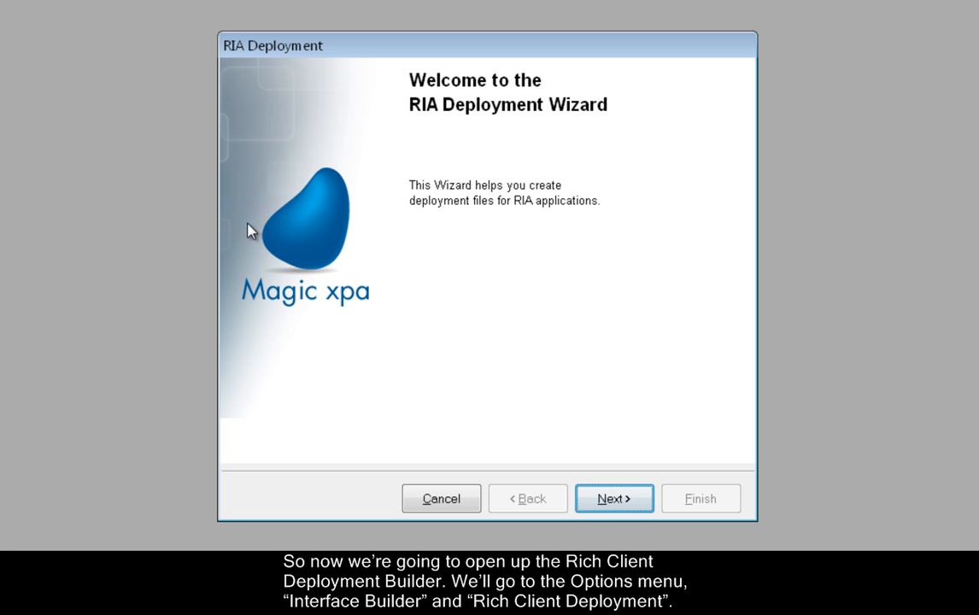
- Create a new deployment configuration with Application Title 'My App'
left_click(614, 499)
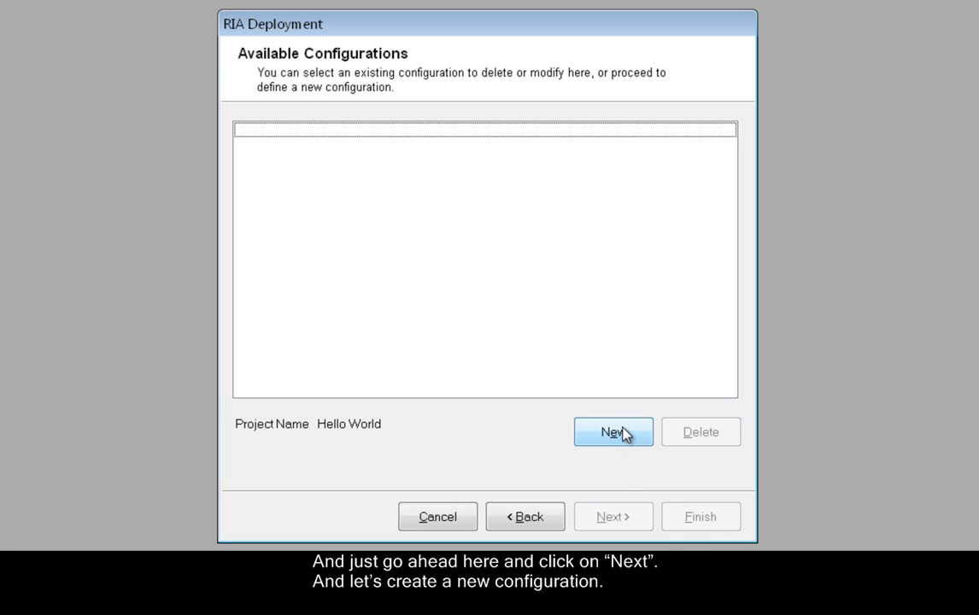
left_click(612, 431)
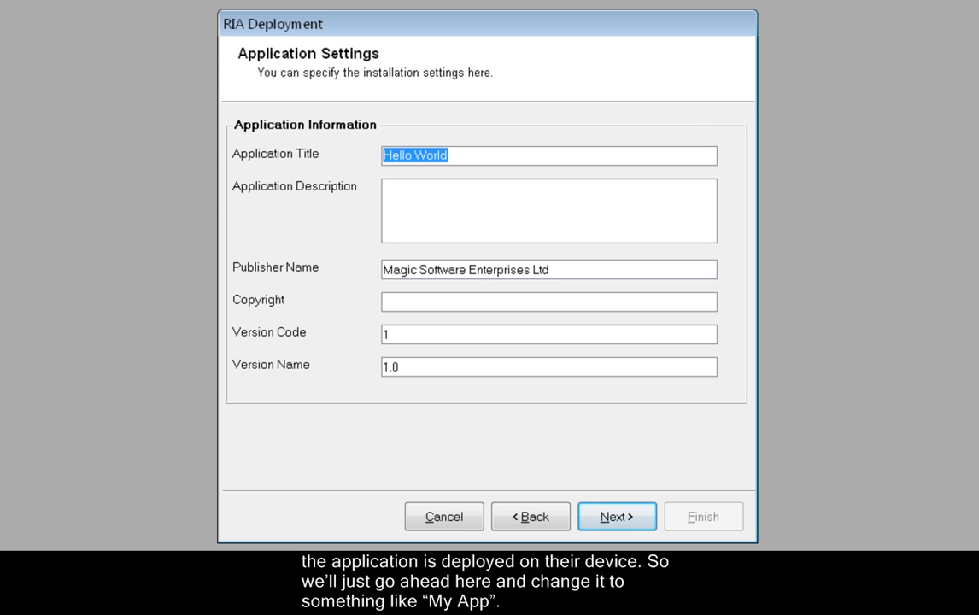
type("My App")
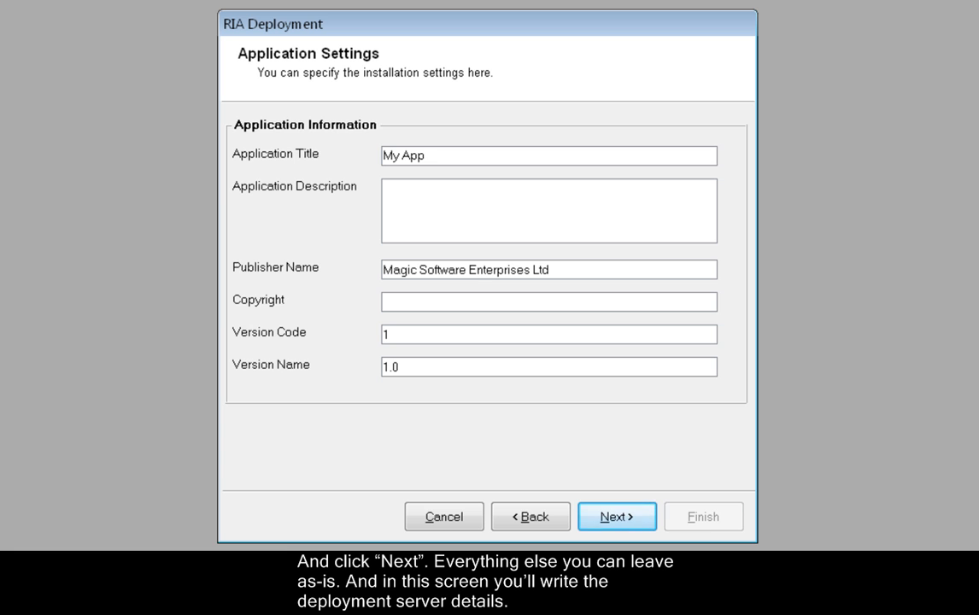
- Enter 10.1.10.103 as the Publish Web Server Name
left_click(617, 516)
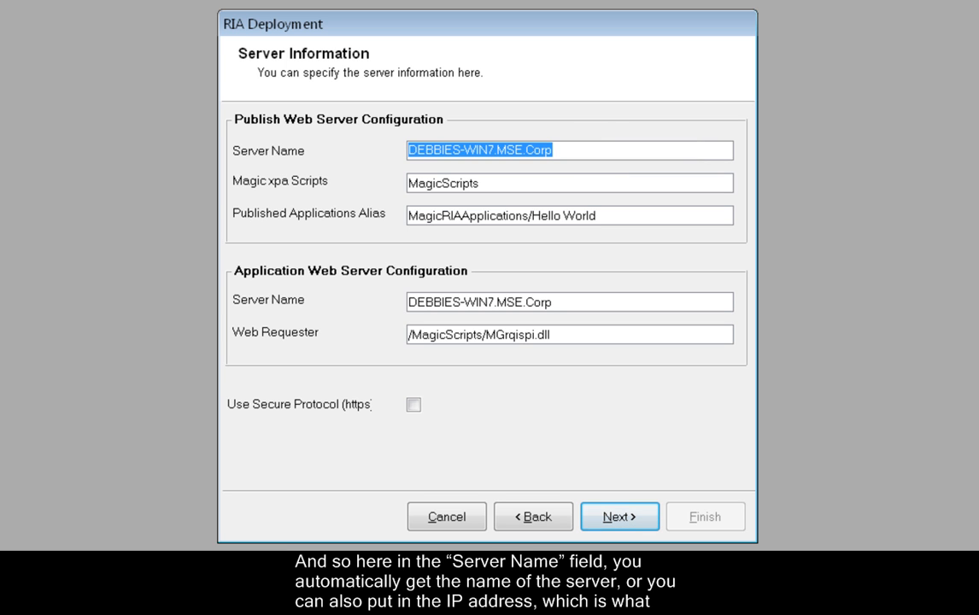
type("10.1.10.103")
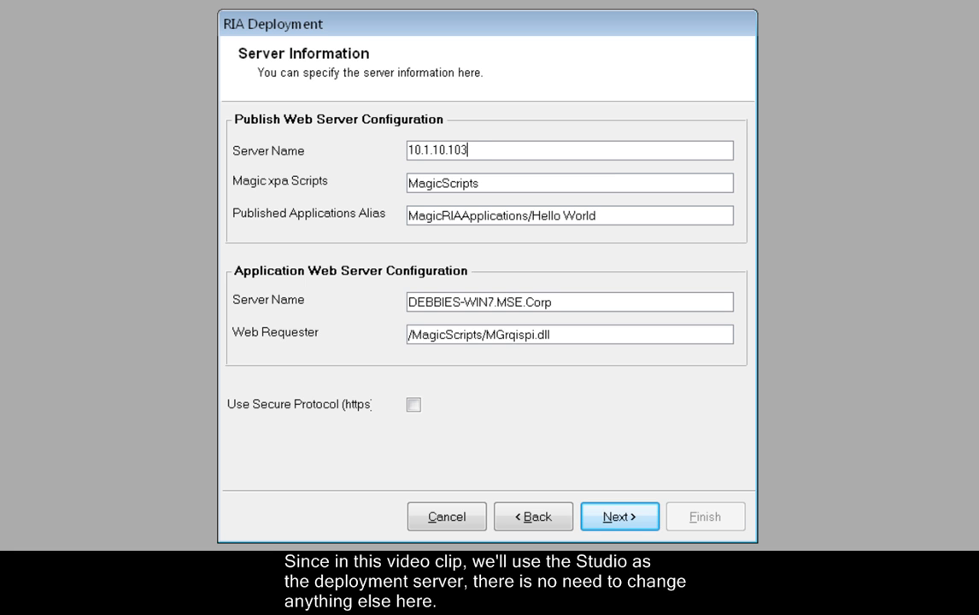
- Choose mobileprogram as the Start Program Name in the execution settings
left_click(619, 516)
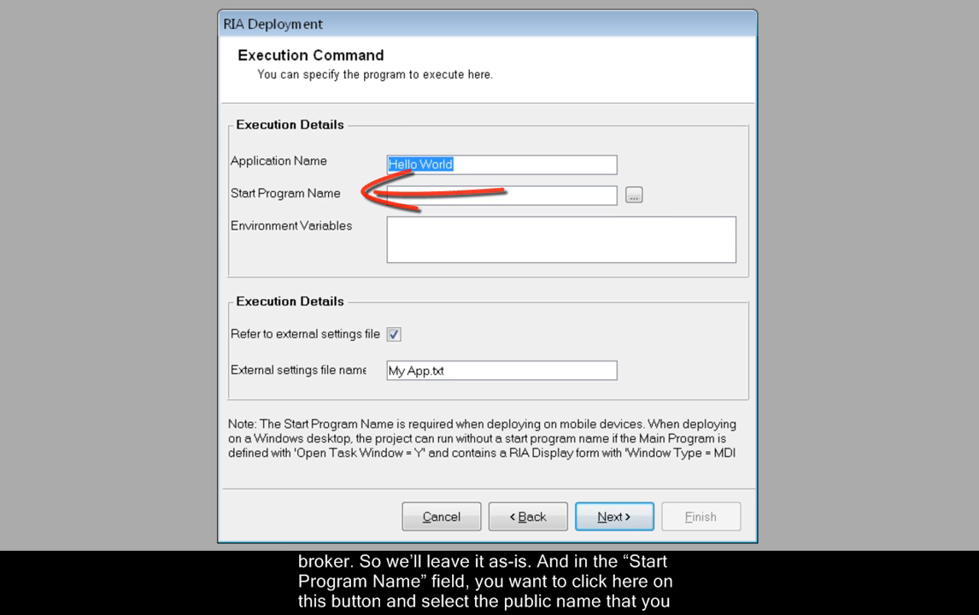
left_click(632, 195)
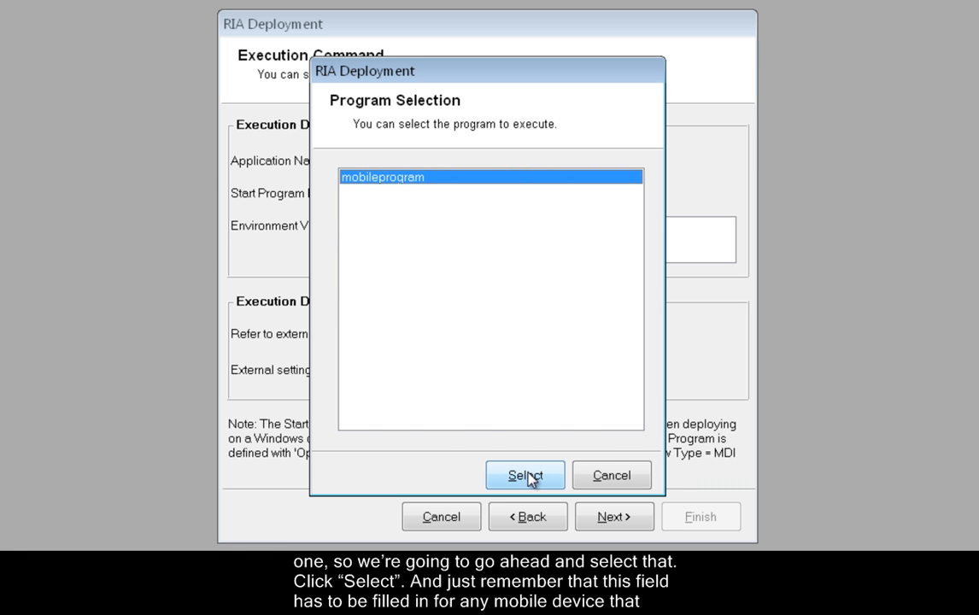
left_click(525, 475)
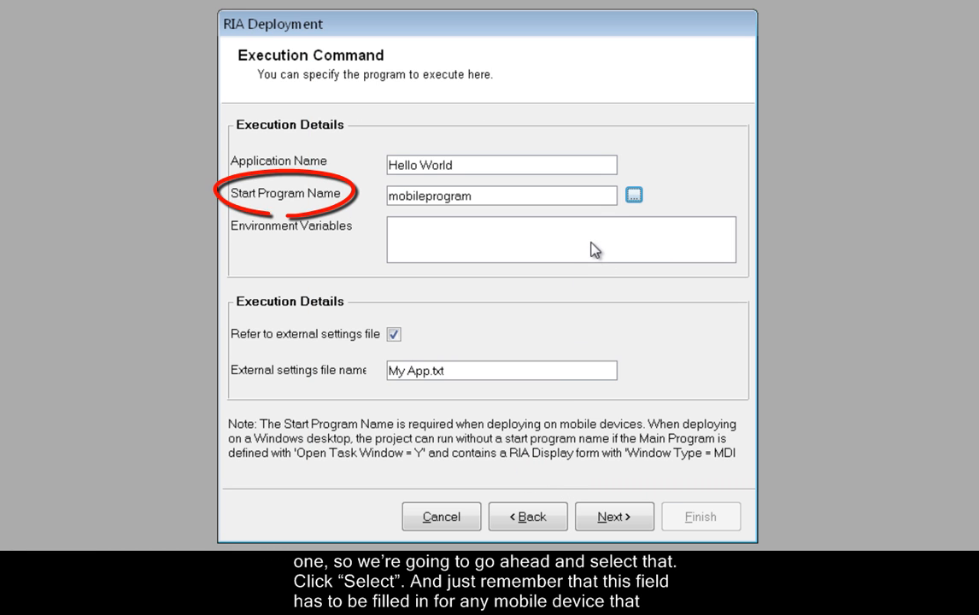
mouse_move(585, 214)
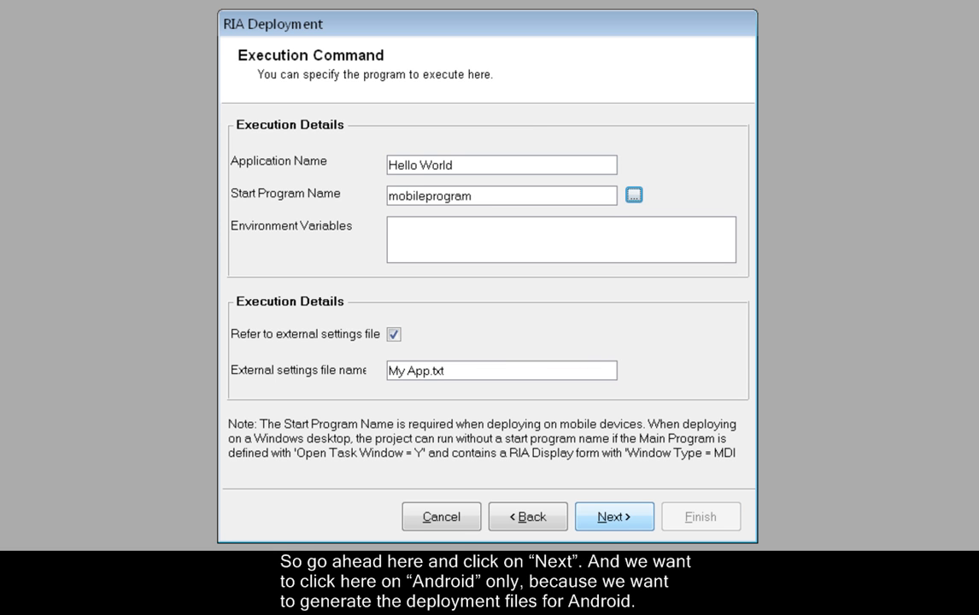
- Target Android only instead of Windows Desktop and confirm creating the missing deployment folder
left_click(613, 516)
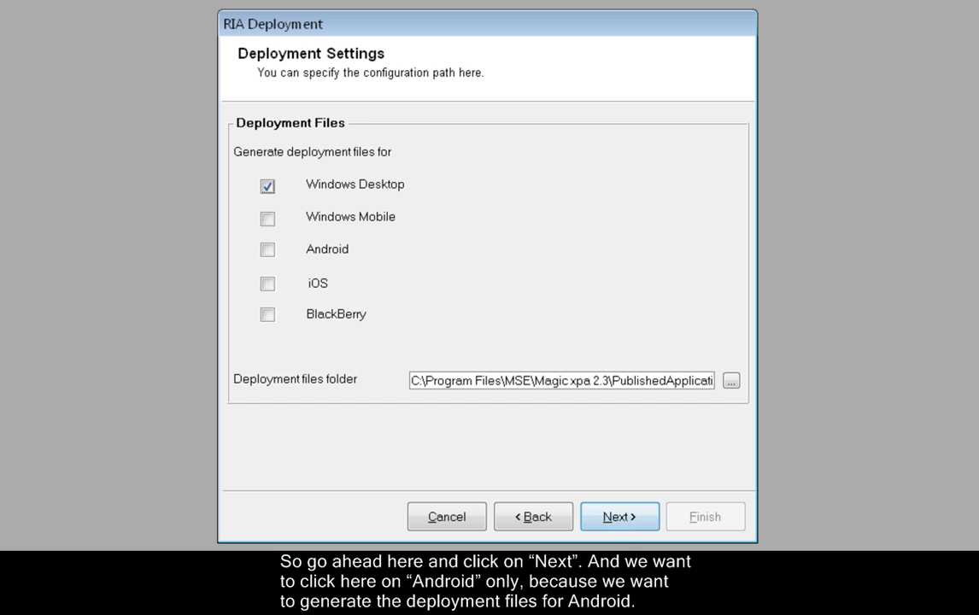
left_click(267, 250)
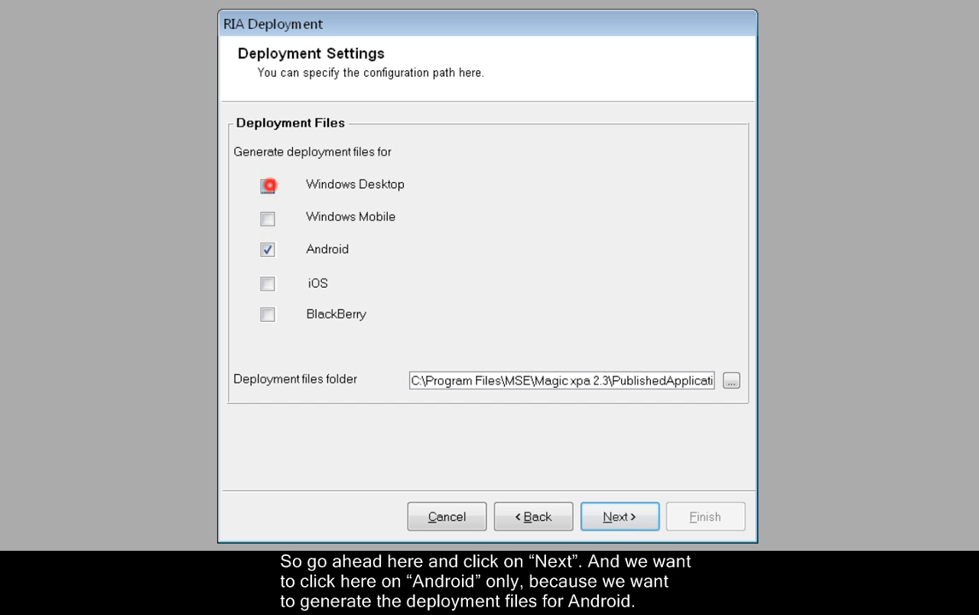
left_click(267, 185)
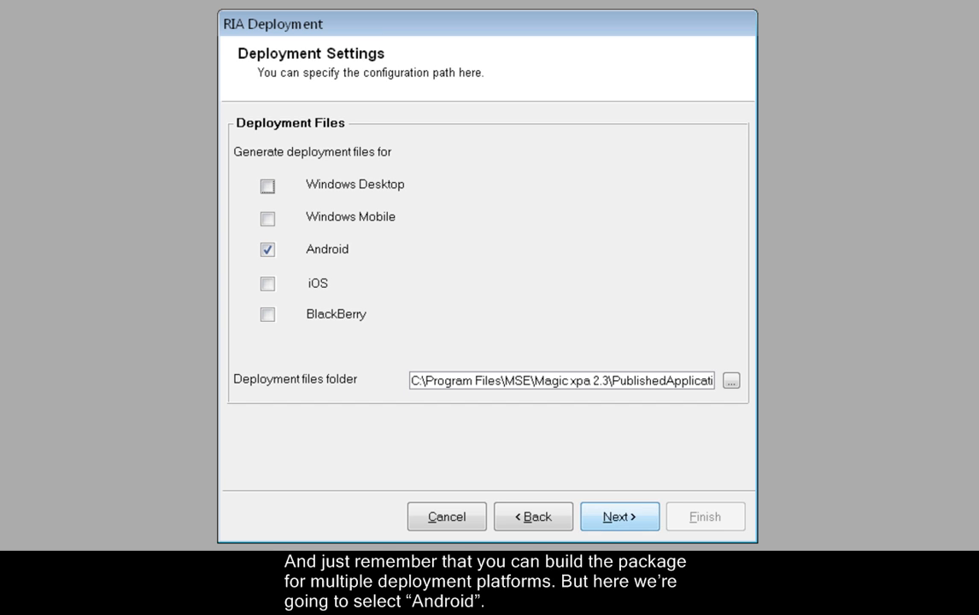
left_click(619, 516)
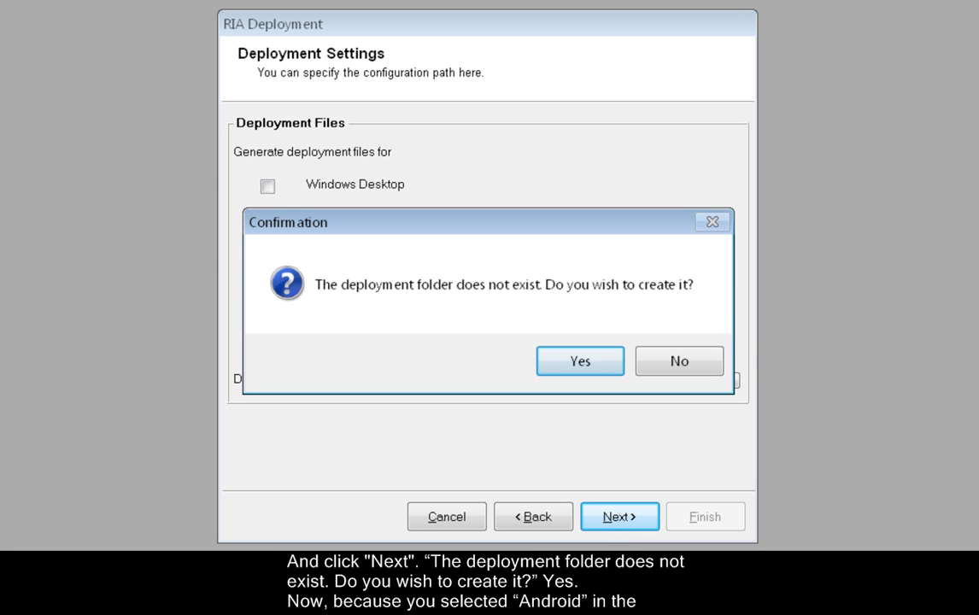
left_click(579, 361)
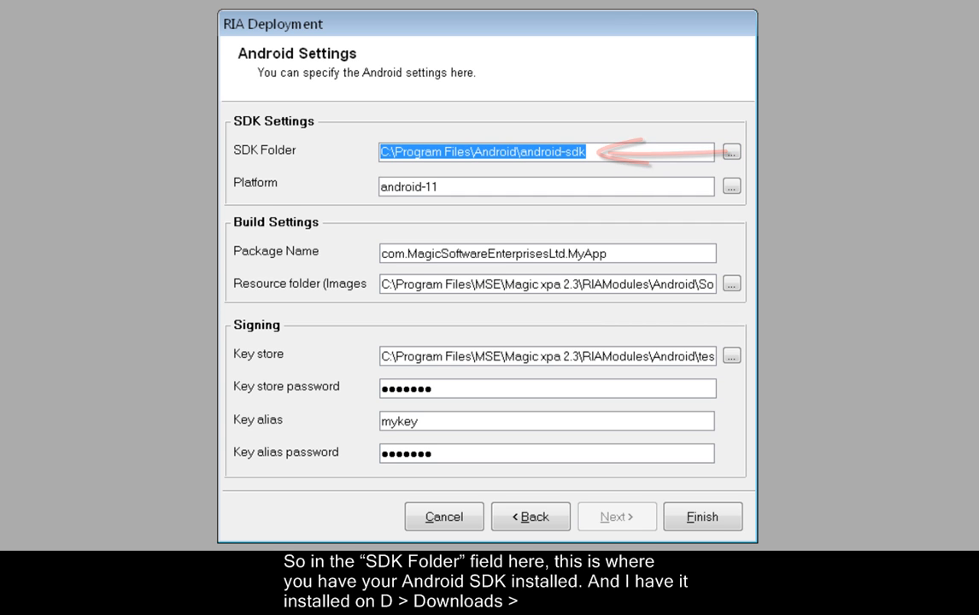
- Point the SDK Folder to adt-bundle-windows-x86\sdk and pick android-11 as the platform
left_click(731, 150)
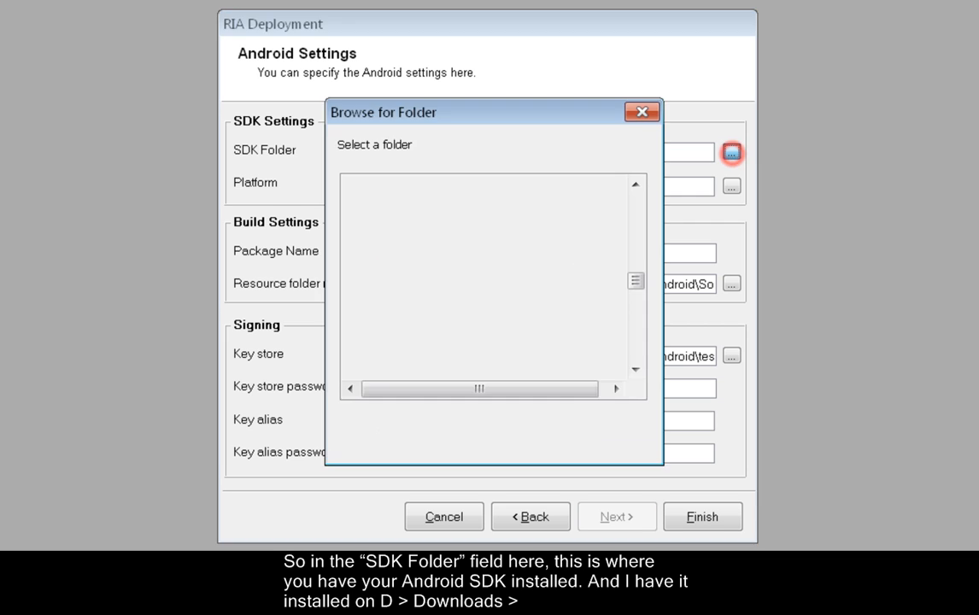
left_click(731, 152)
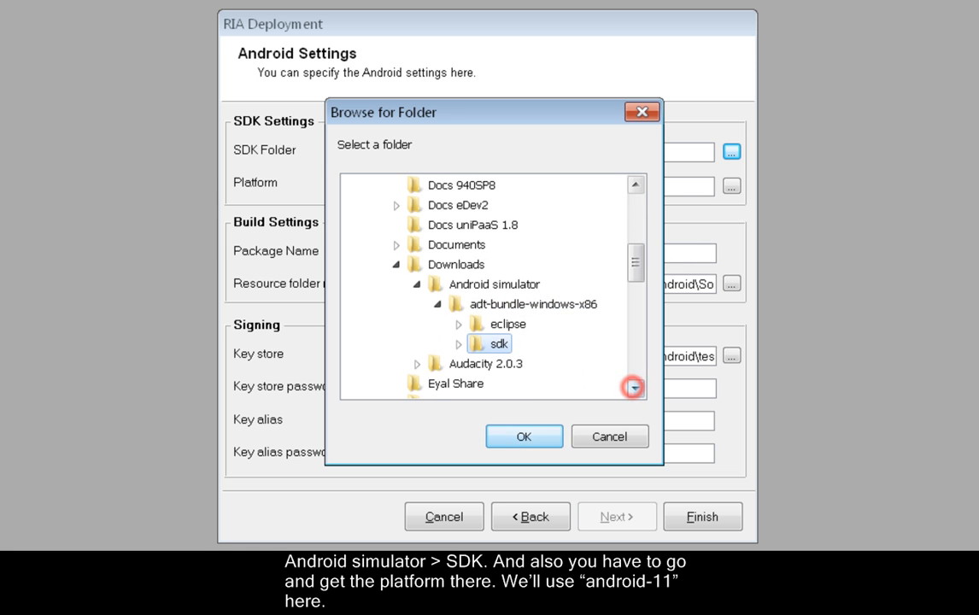
left_click(523, 436)
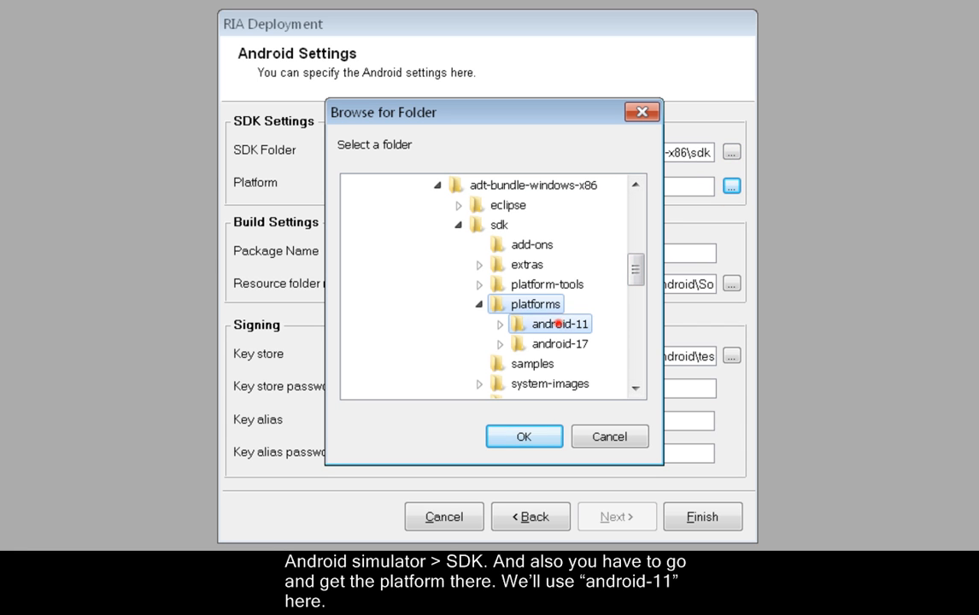
left_click(523, 436)
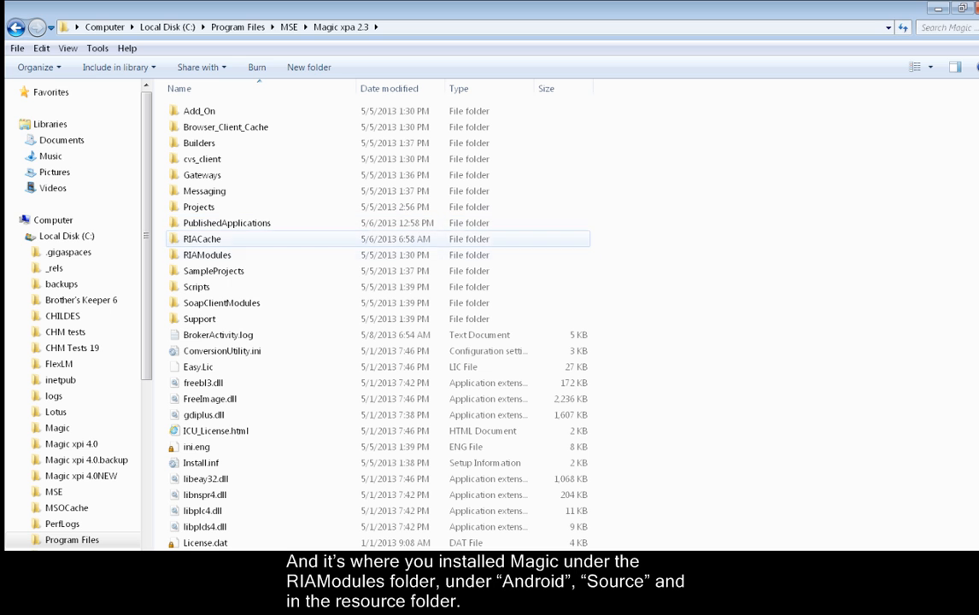
- In RIAModules\Android\Source, duplicate the res folder and rename the copy to My images
double_click(207, 254)
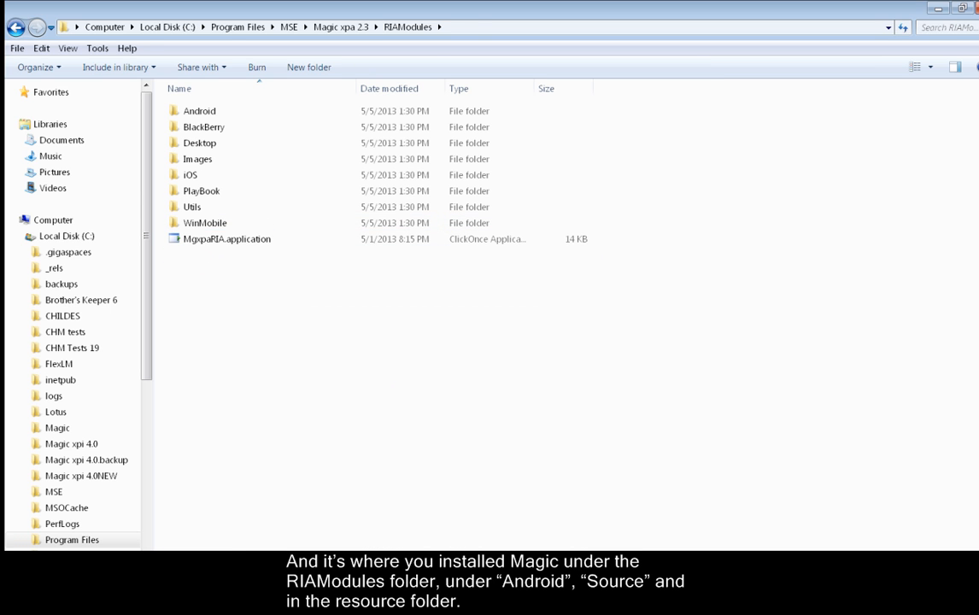
double_click(198, 109)
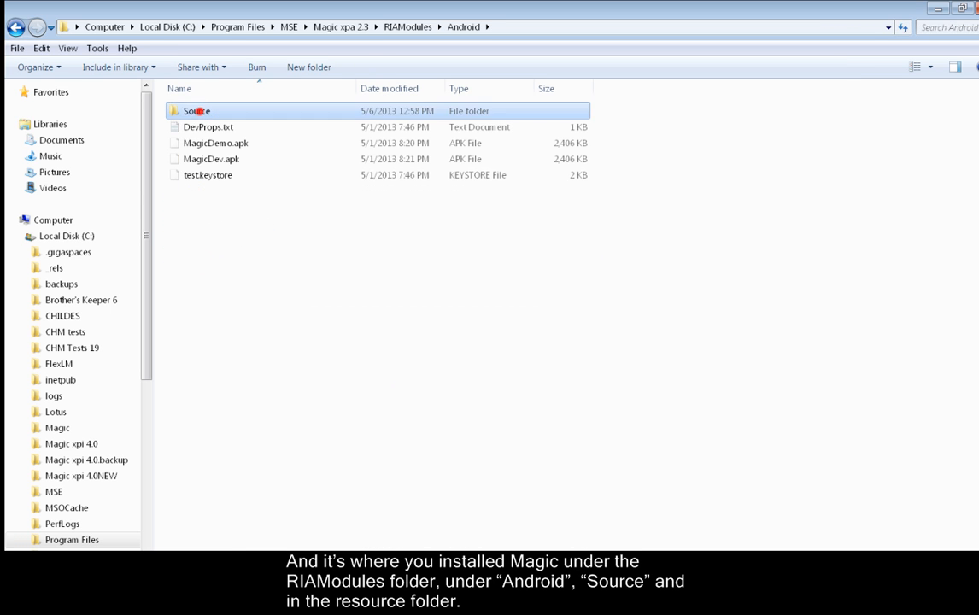
double_click(195, 110)
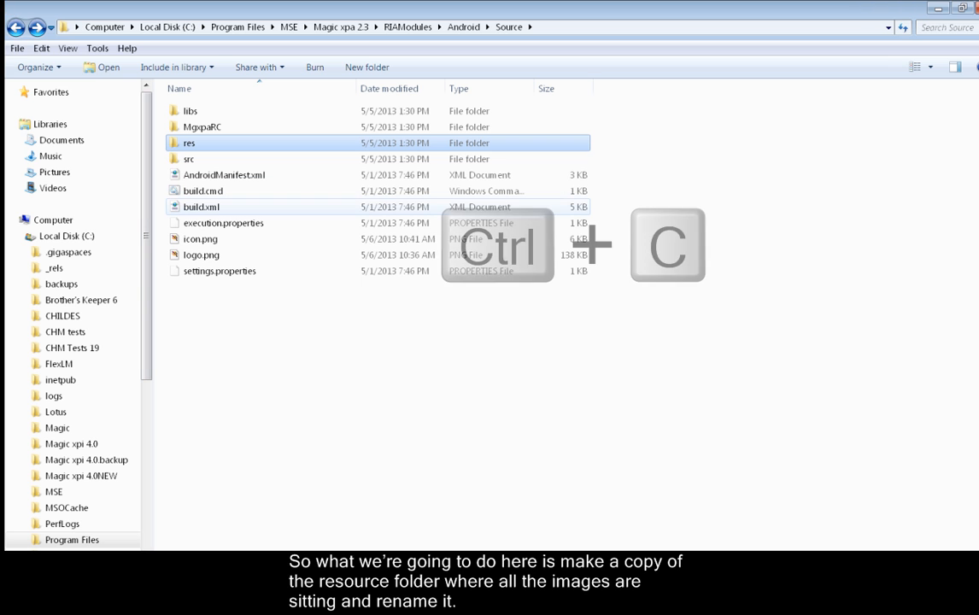
key("ctrl+v")
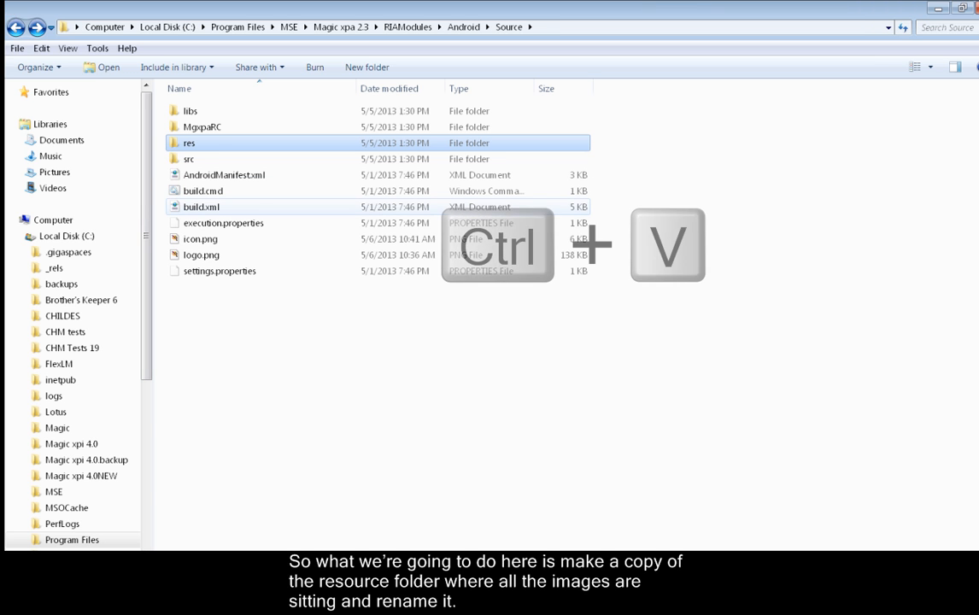
right_click(188, 159)
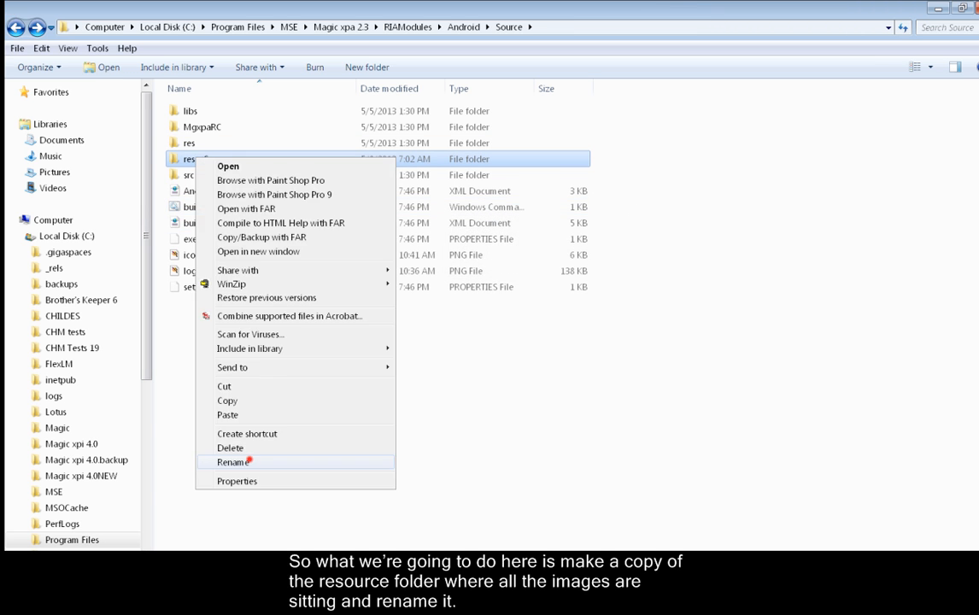
left_click(233, 462)
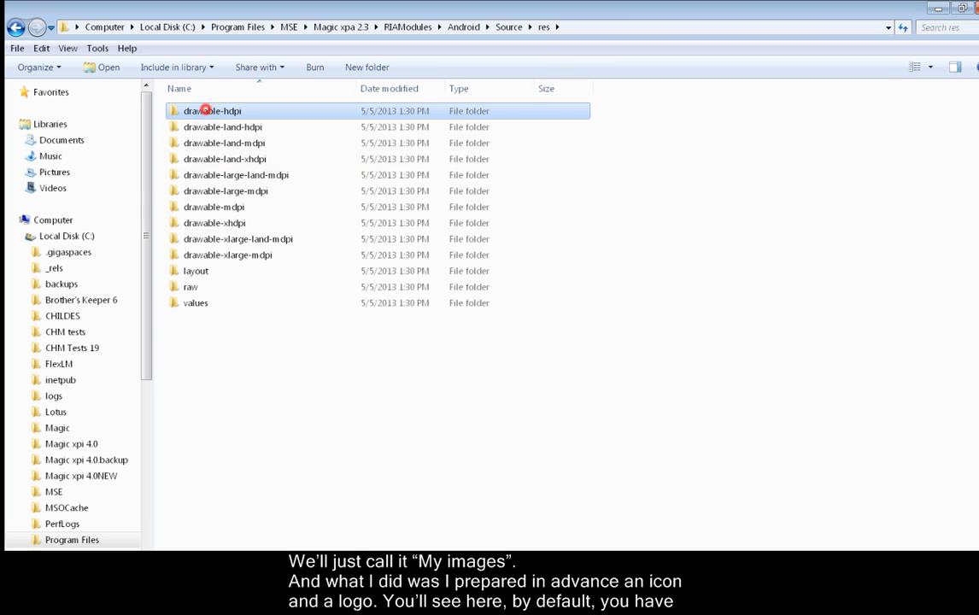
double_click(212, 110)
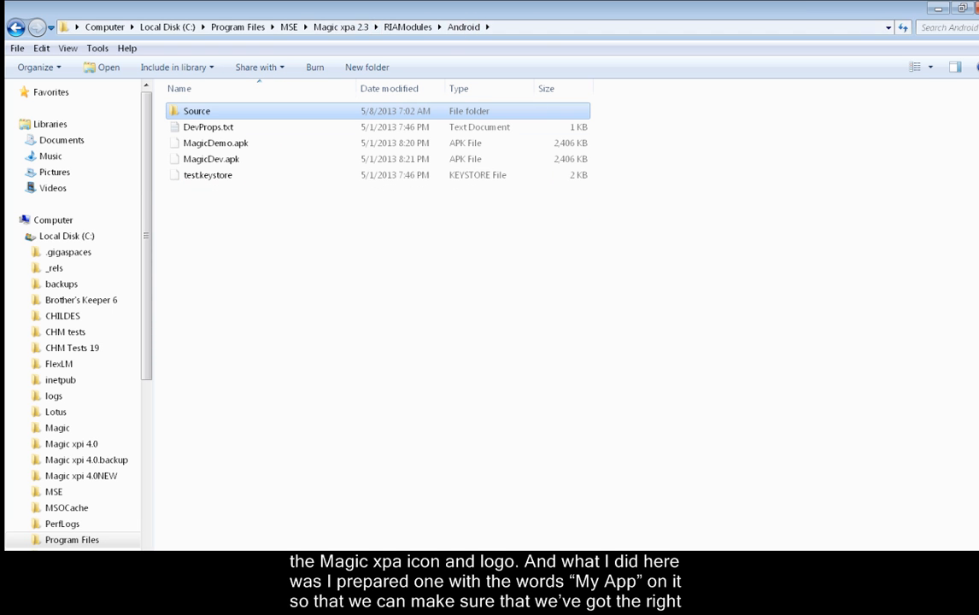
- Copy the custom icon.png and logo.png into My images\drawable-hdpi, replacing the defaults
double_click(196, 109)
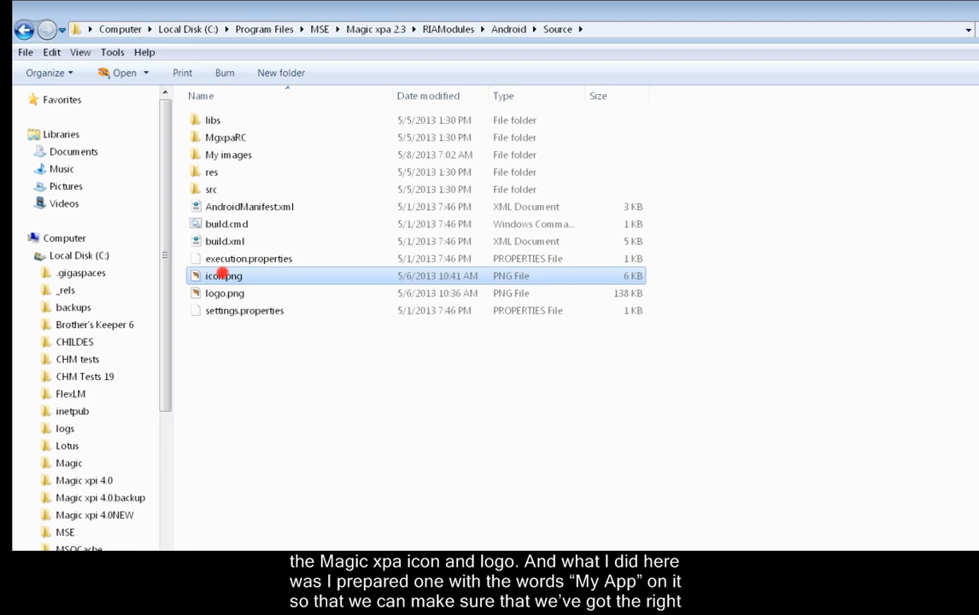
double_click(224, 275)
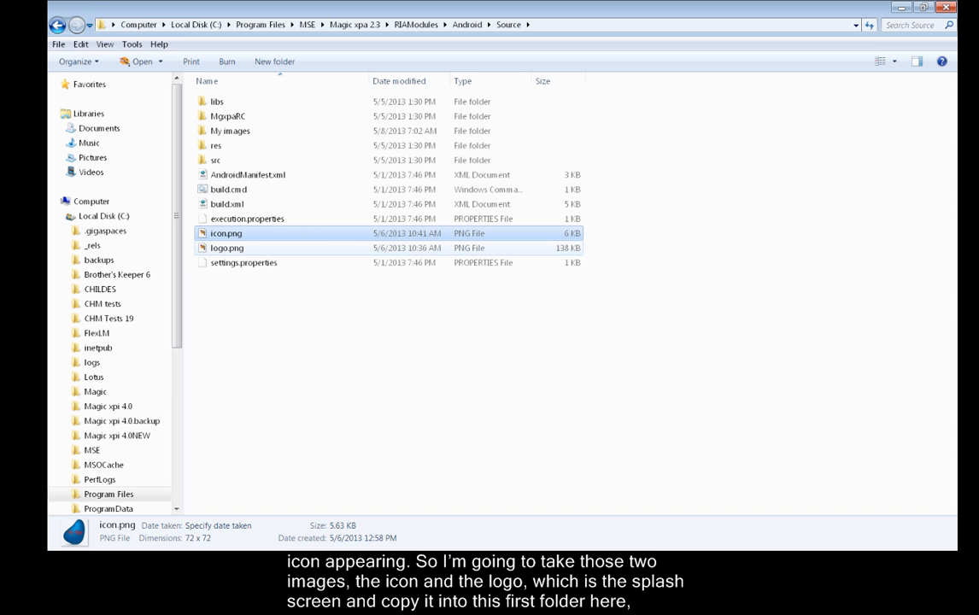
left_click(227, 248)
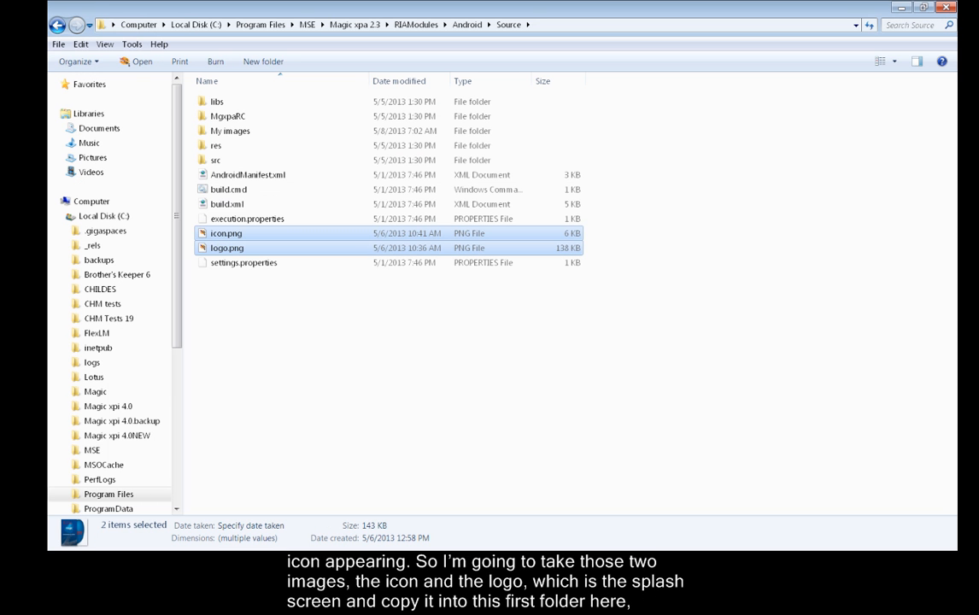
key("ctrl+c")
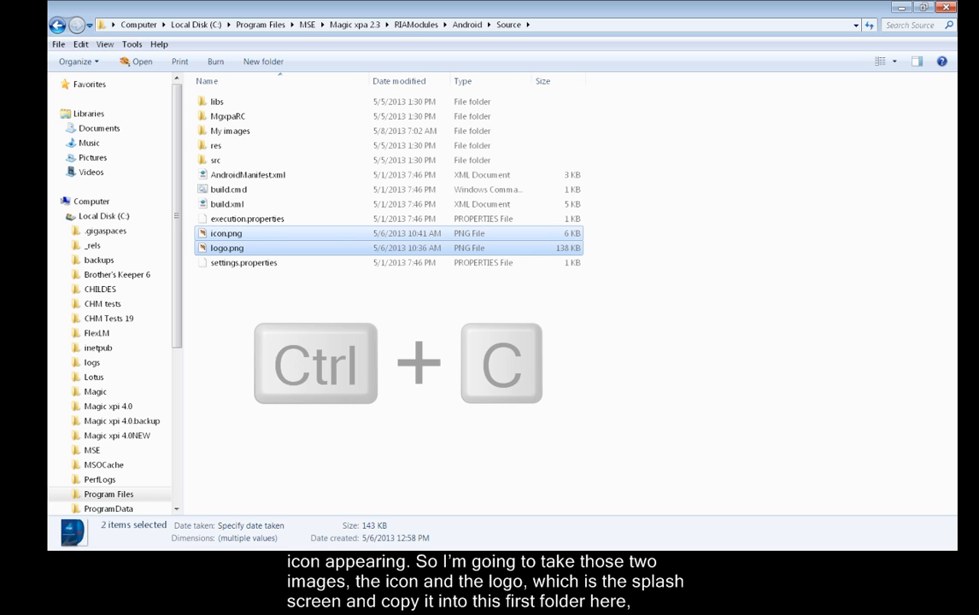
key("ctrl+c")
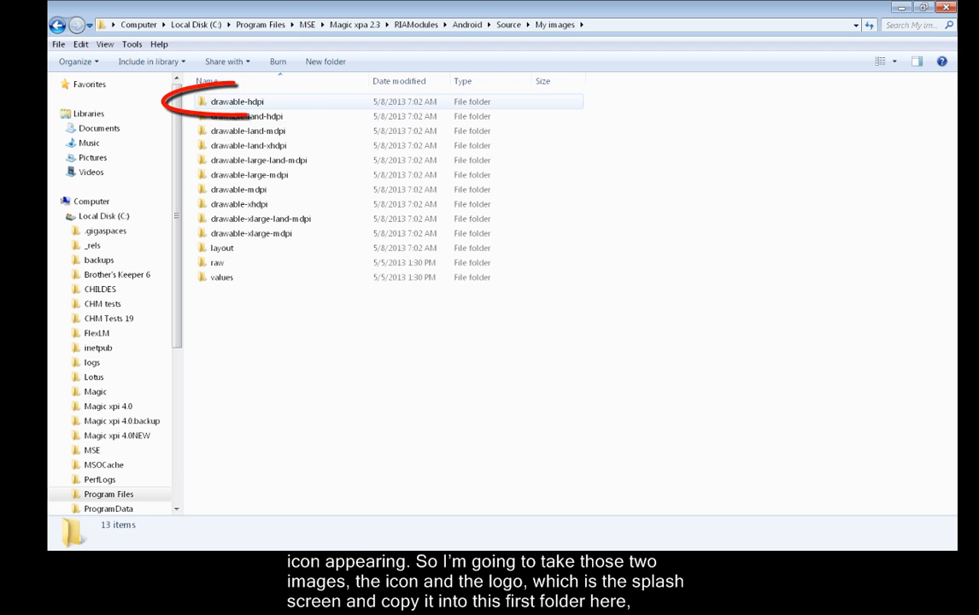
double_click(236, 101)
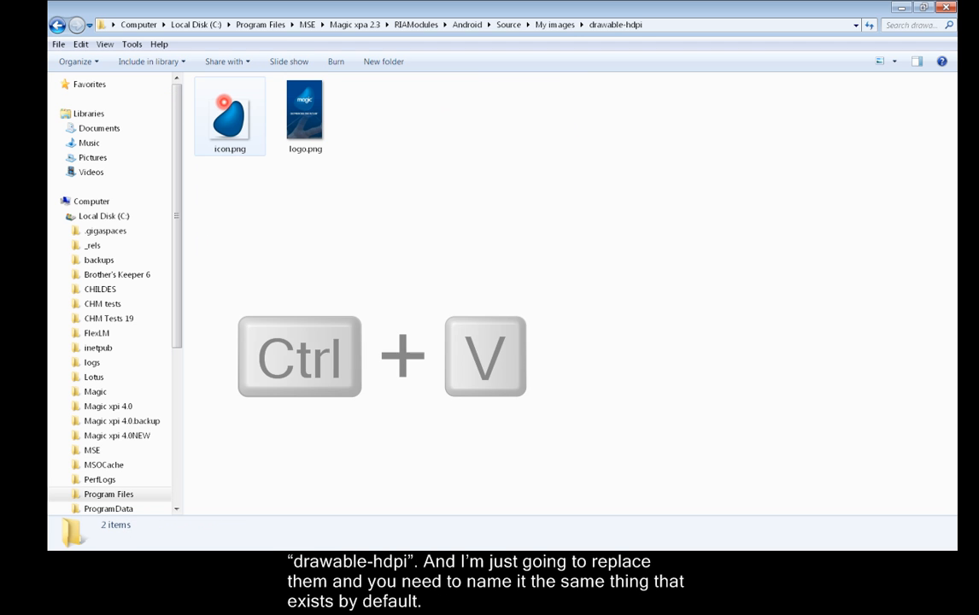
key("ctrl+v")
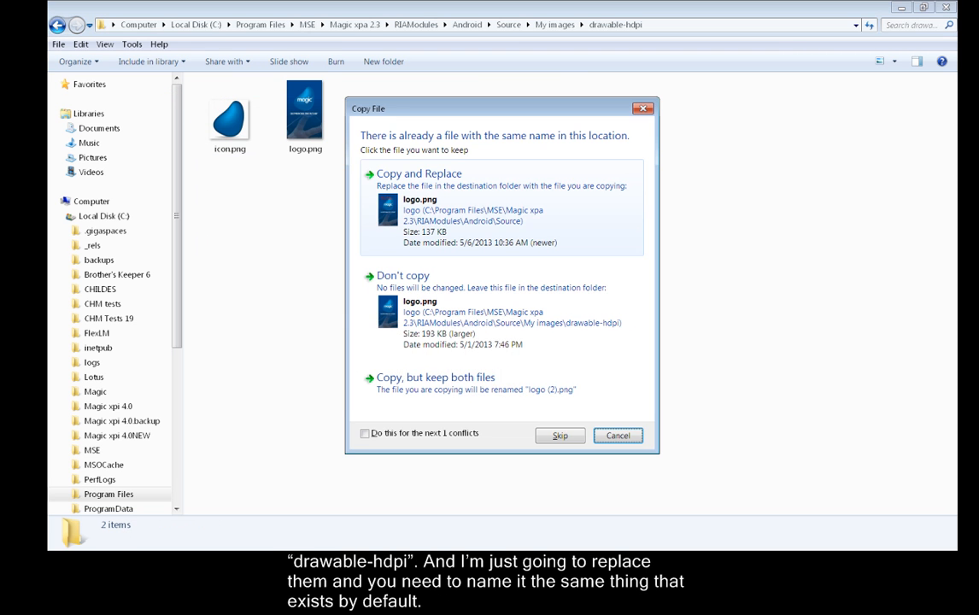
left_click(419, 174)
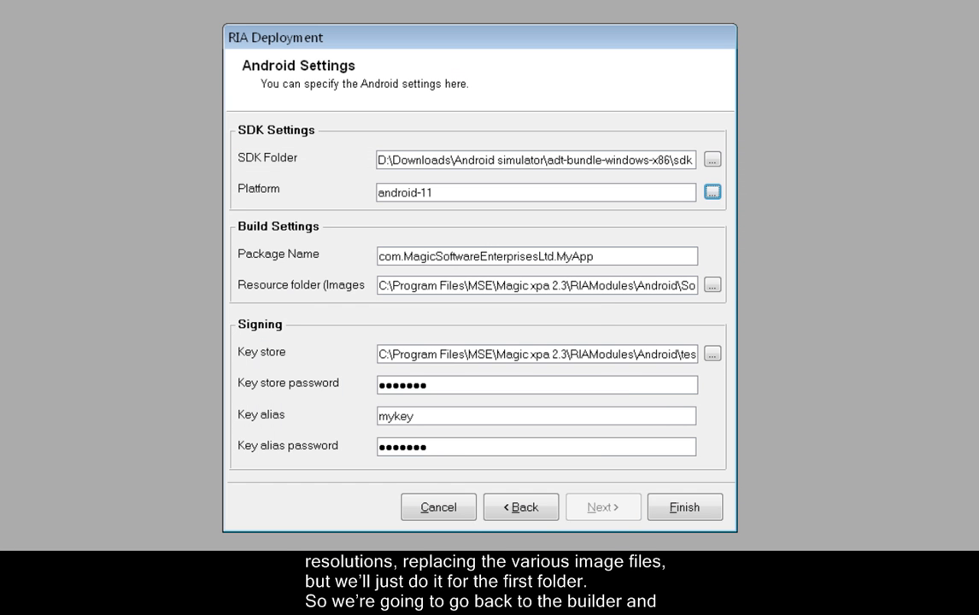
- Set the Resource folder to RIAModules\Android\Source\My images
left_click(713, 284)
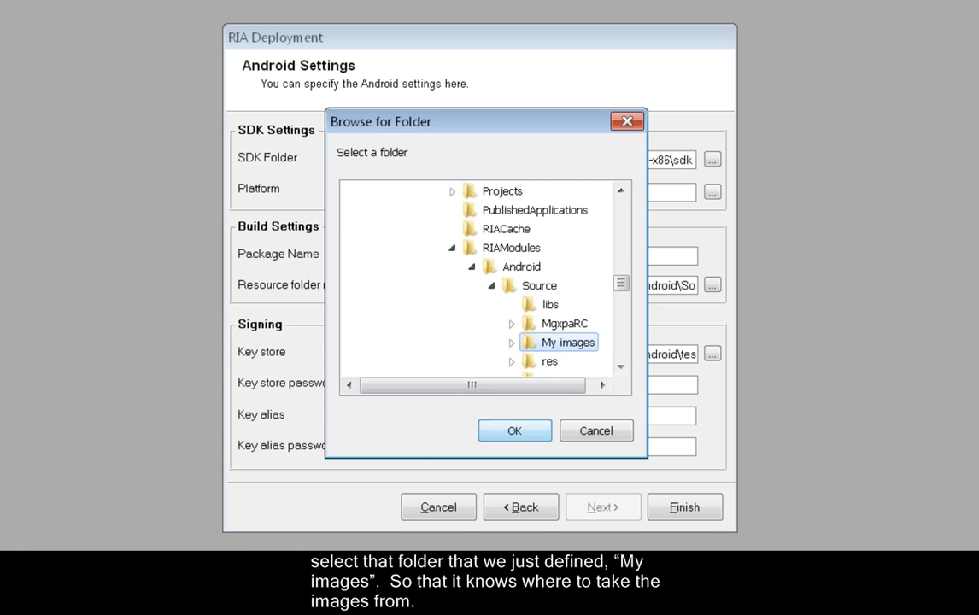
left_click(513, 431)
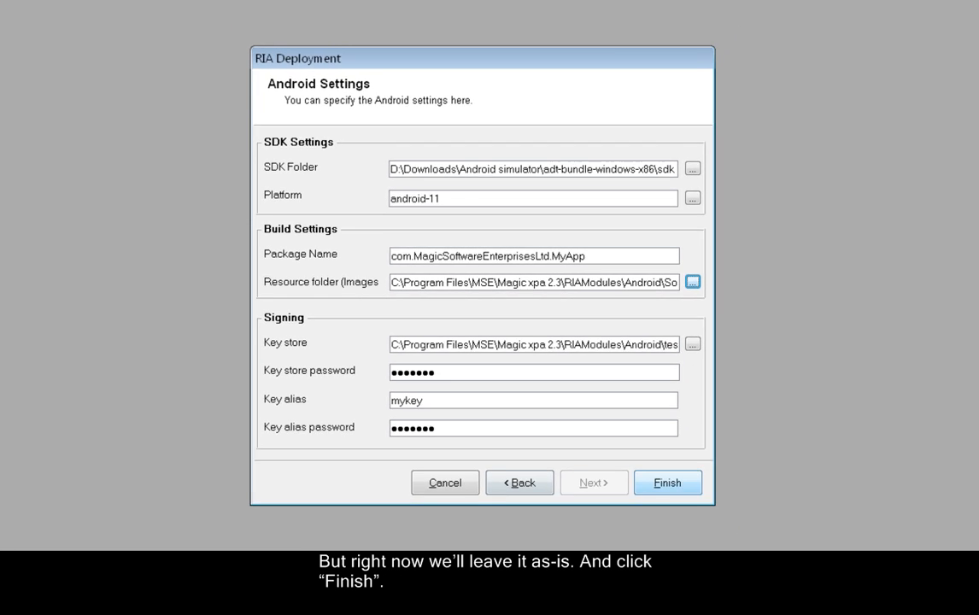
- Finish the wizard to build My App.APK under PublishedApplications\Hello World
left_click(666, 482)
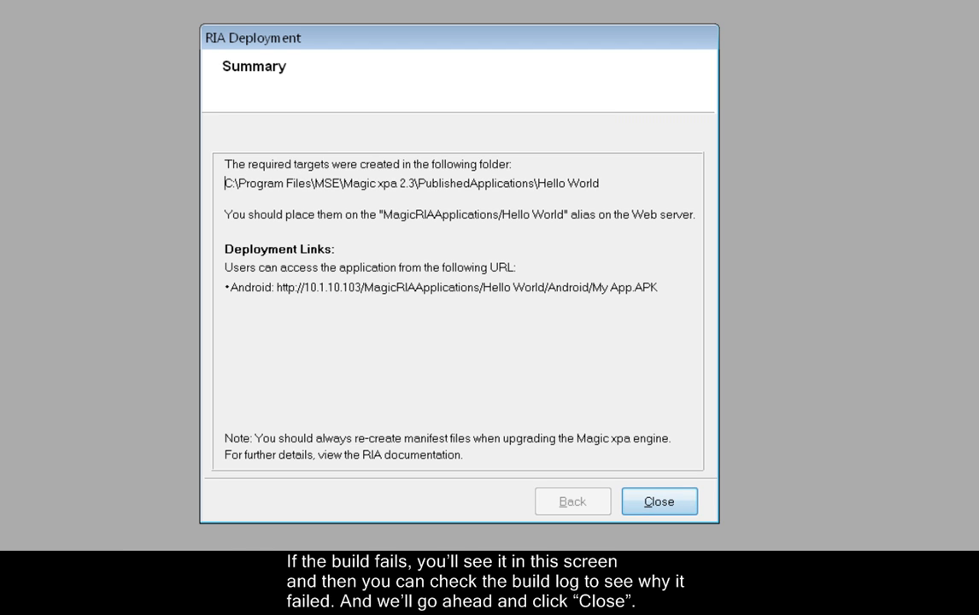
- Close the summary, run the Hello World project and bring up the Windows Start program list
left_click(660, 503)
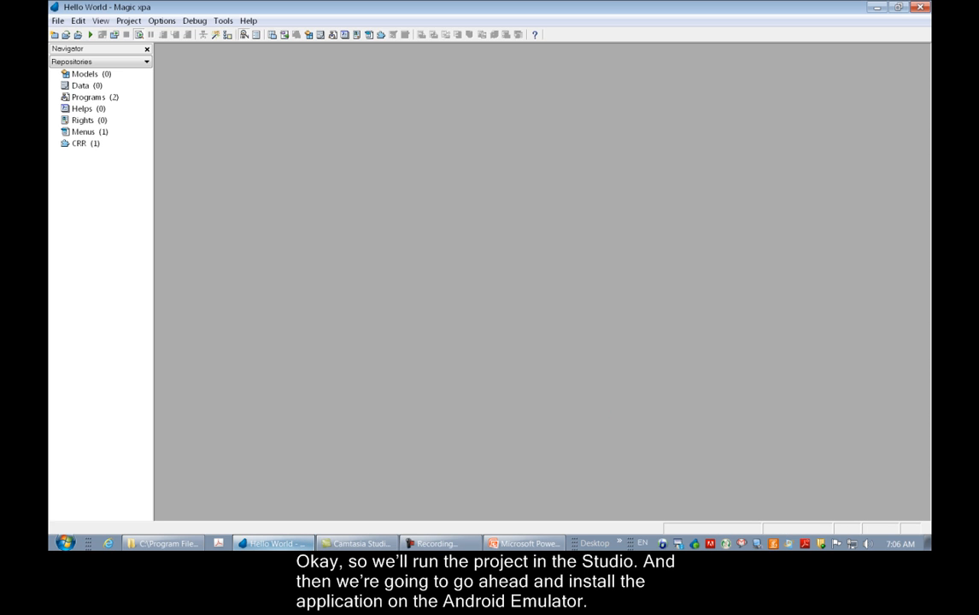
left_click(89, 34)
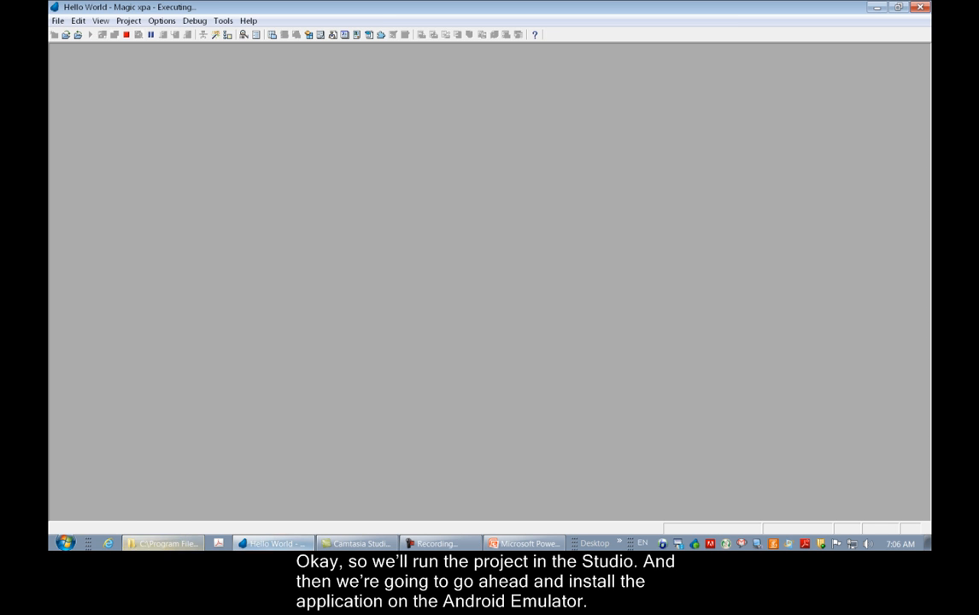
left_click(65, 544)
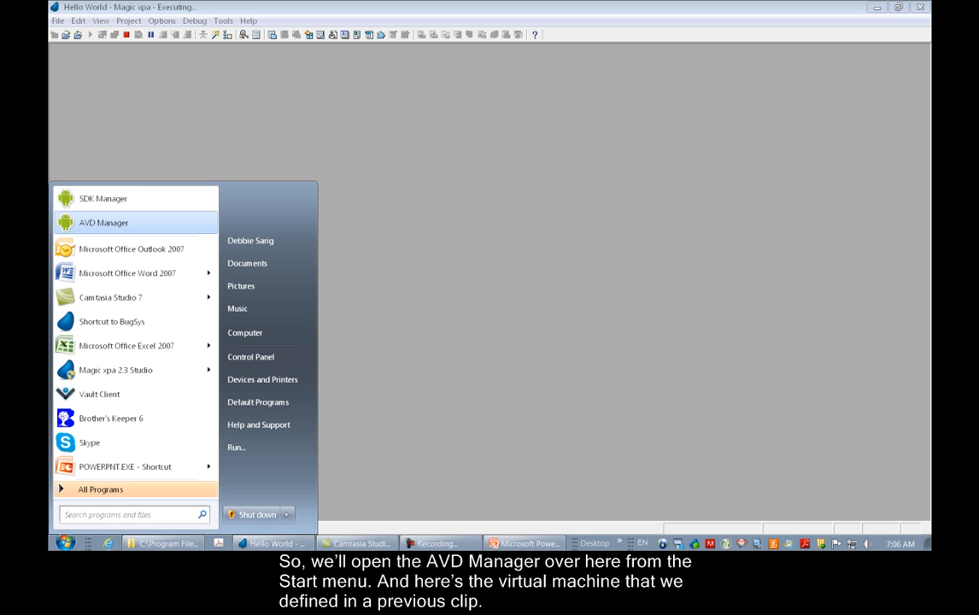
- Start the AndroidForDemo virtual device from AVD Manager with Wipe user data enabled
left_click(102, 222)
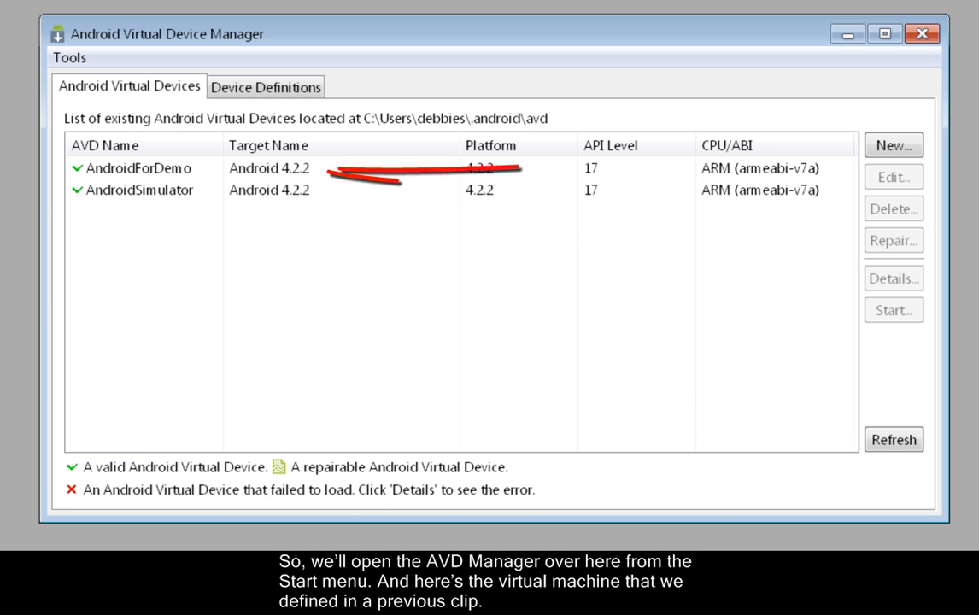
left_click(137, 168)
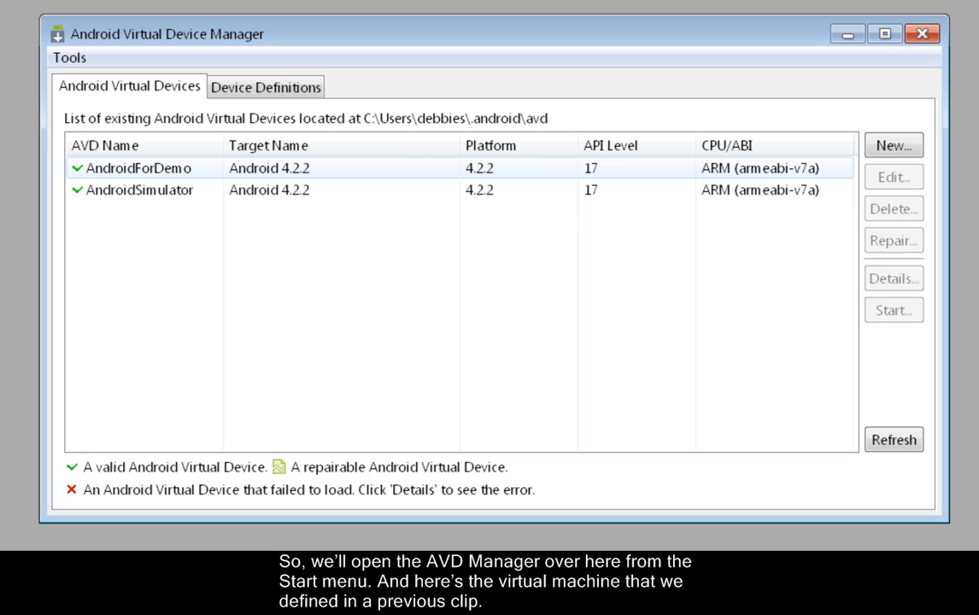
left_click(167, 167)
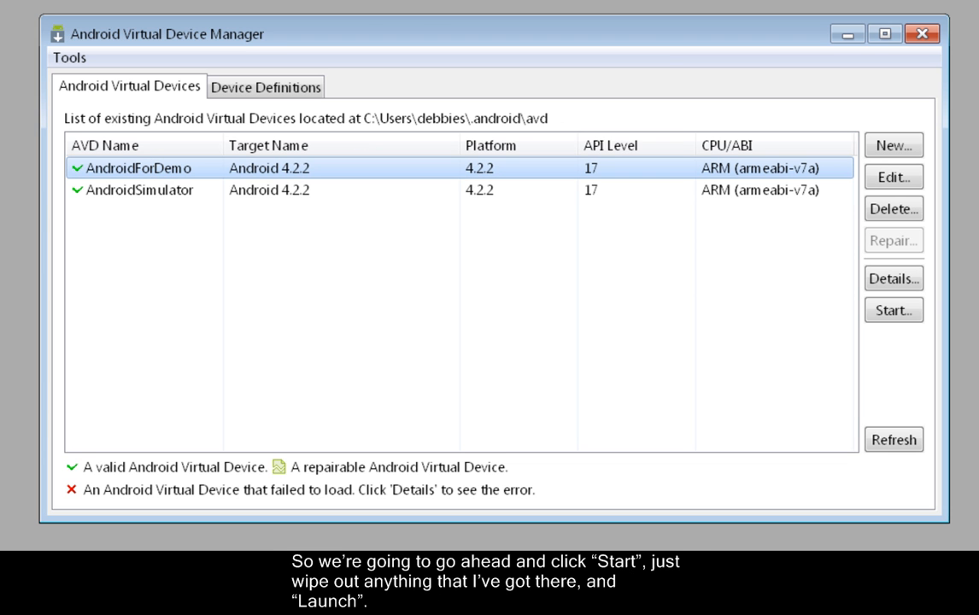
left_click(894, 311)
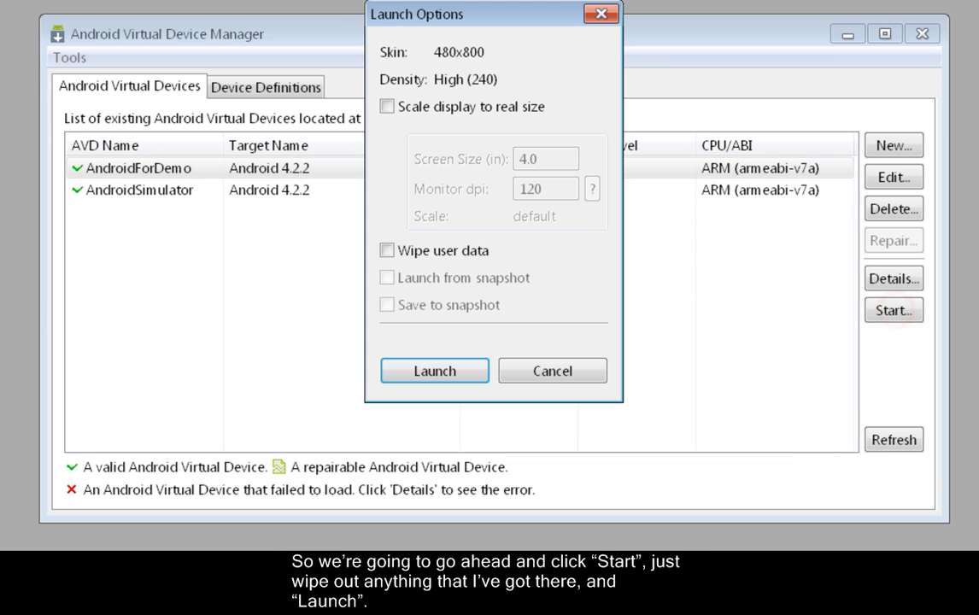
left_click(387, 250)
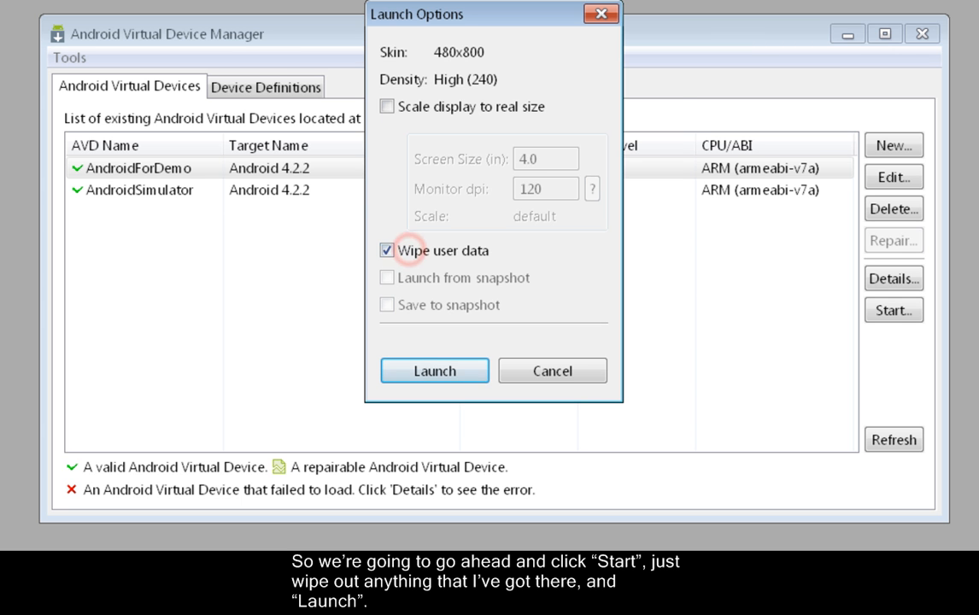
left_click(435, 371)
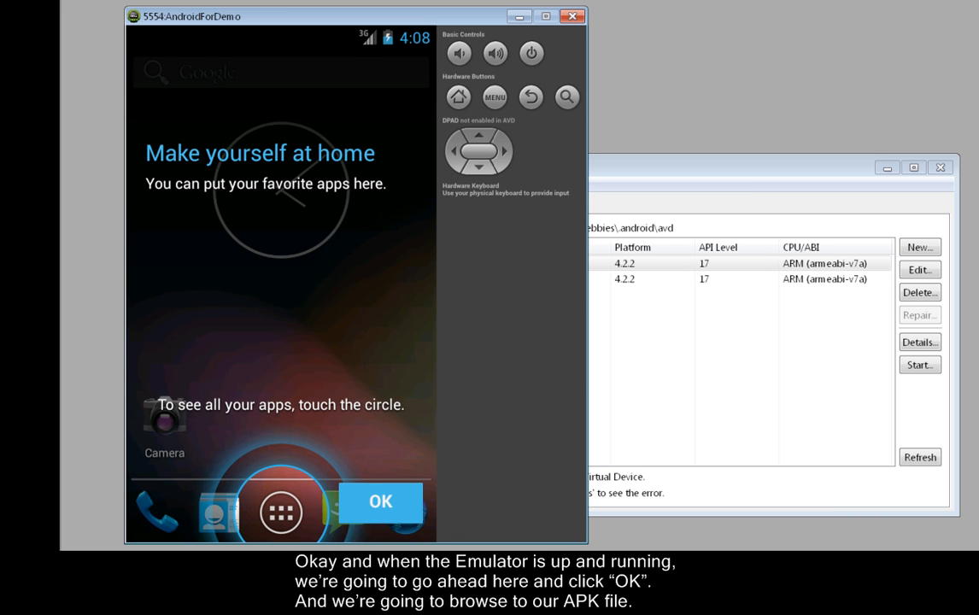
- Dismiss the home tip and load the server URL to Hello World/Android/My App.apk in the browser
left_click(379, 503)
type("http")
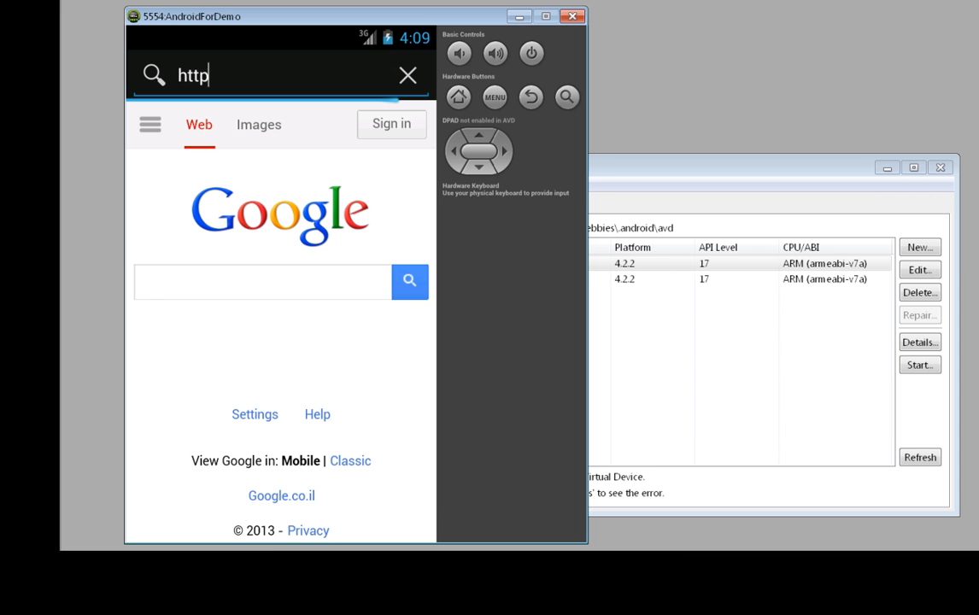
type("://")
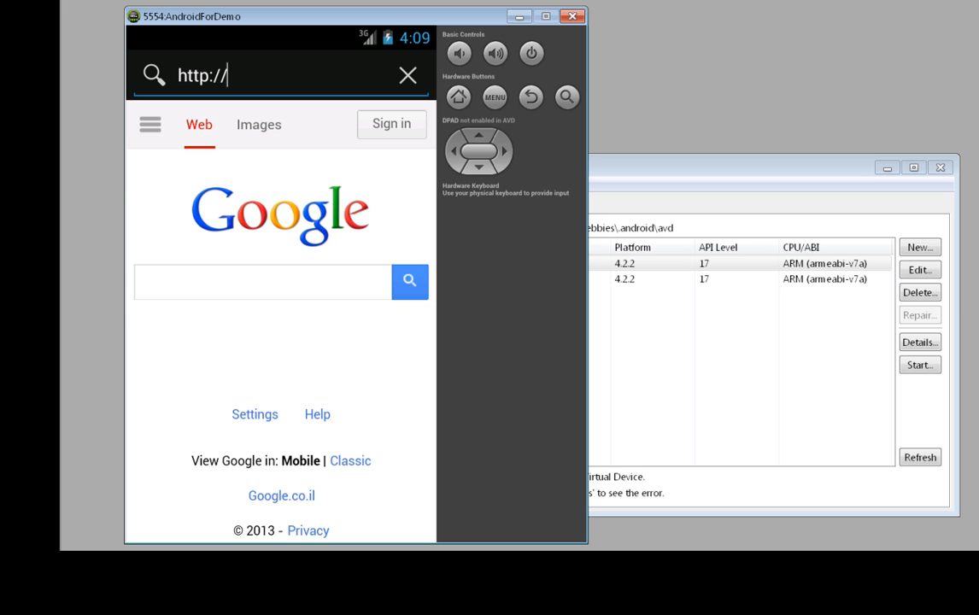
type("10.1.1")
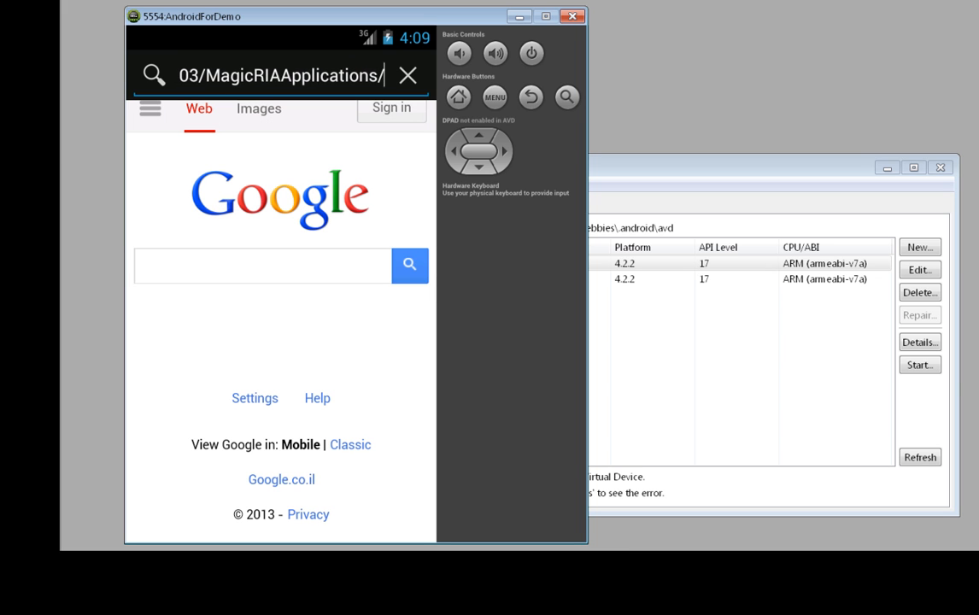
type("Hello World/")
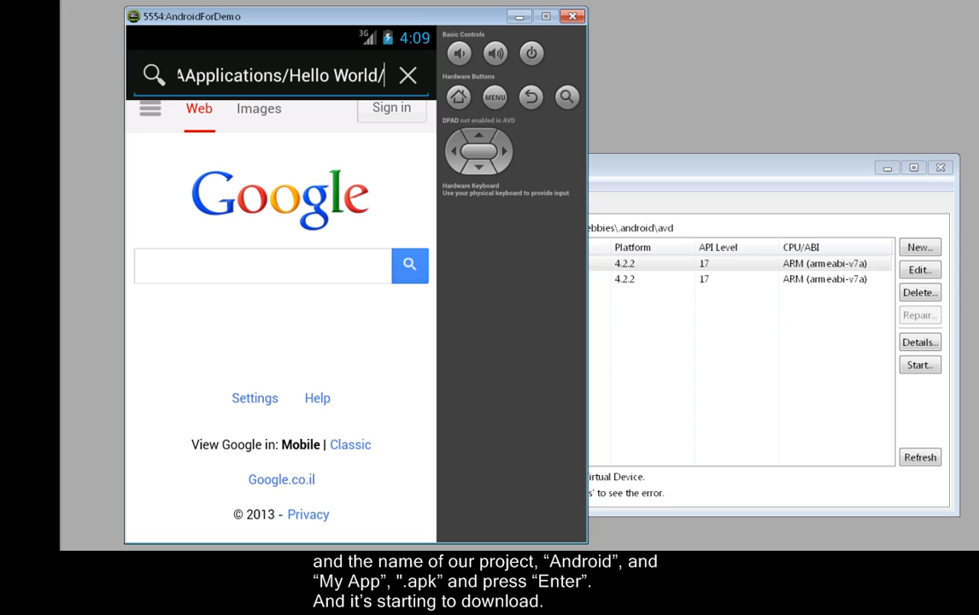
type("Android")
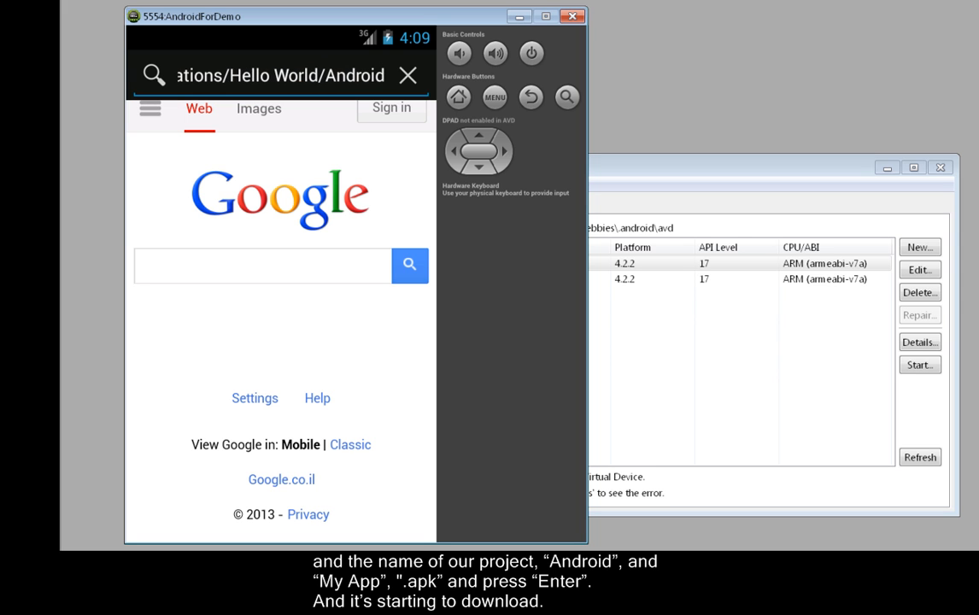
type("/My App.apk")
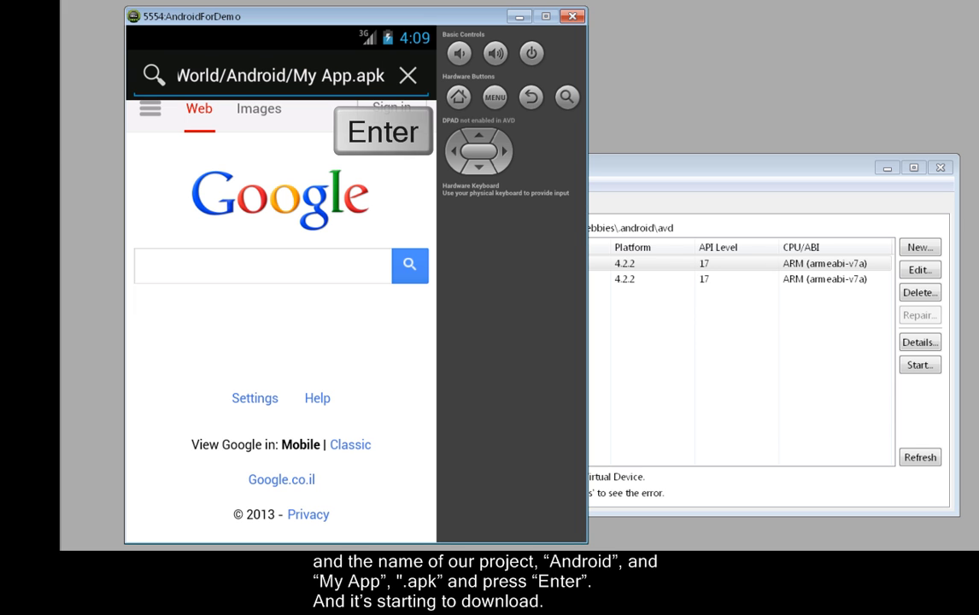
key("Enter")
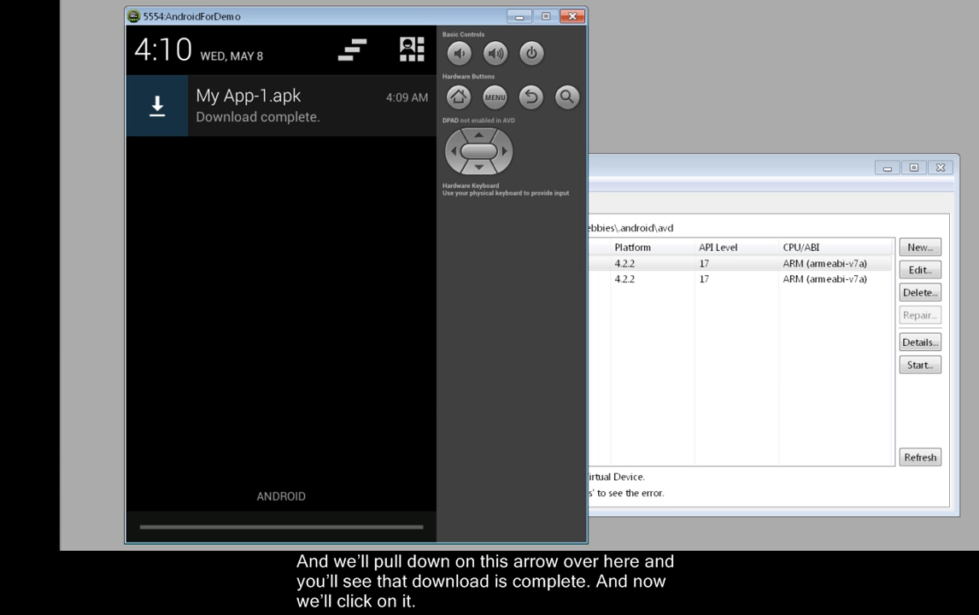
- Install My App from the downloaded My App-1.apk notification, accepting the permissions page
left_click(257, 106)
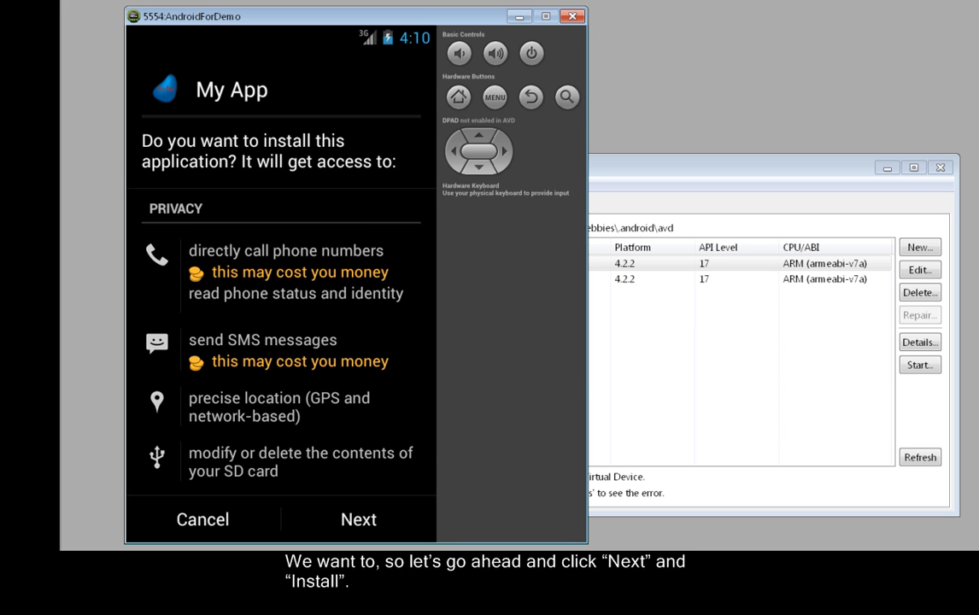
left_click(359, 520)
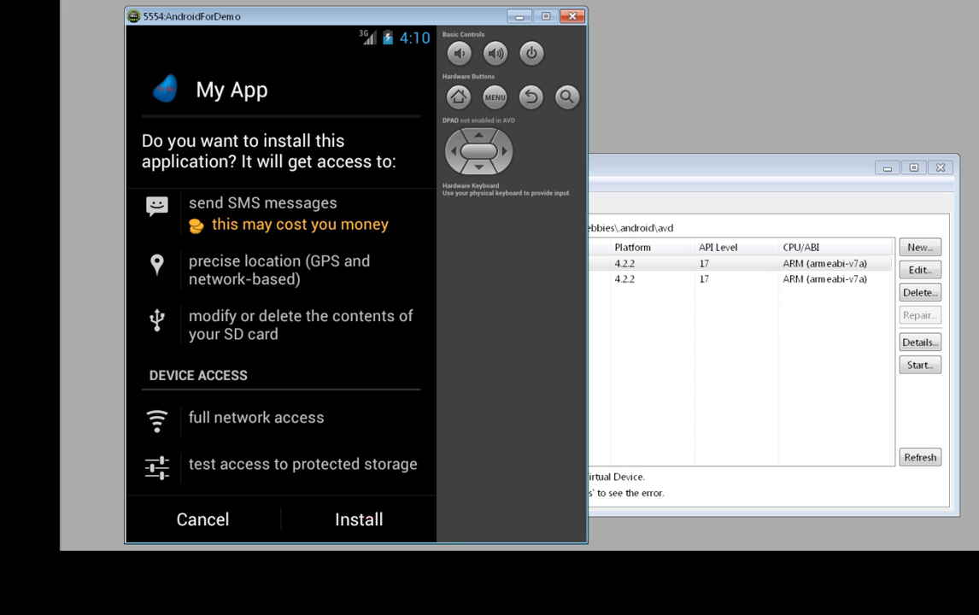
left_click(359, 519)
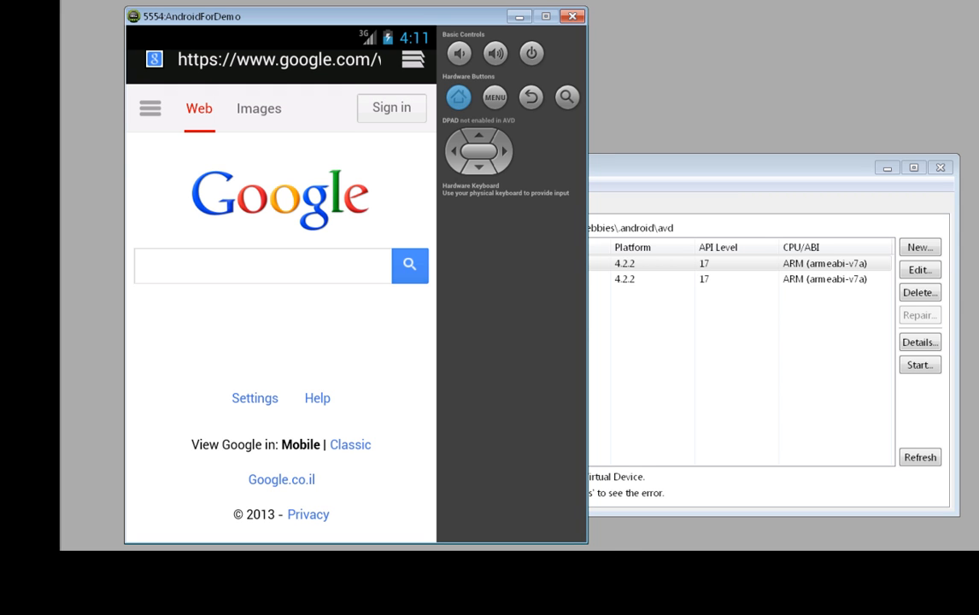
- Launch My App from the app drawer and focus the name field on its Hello World screen
left_click(458, 95)
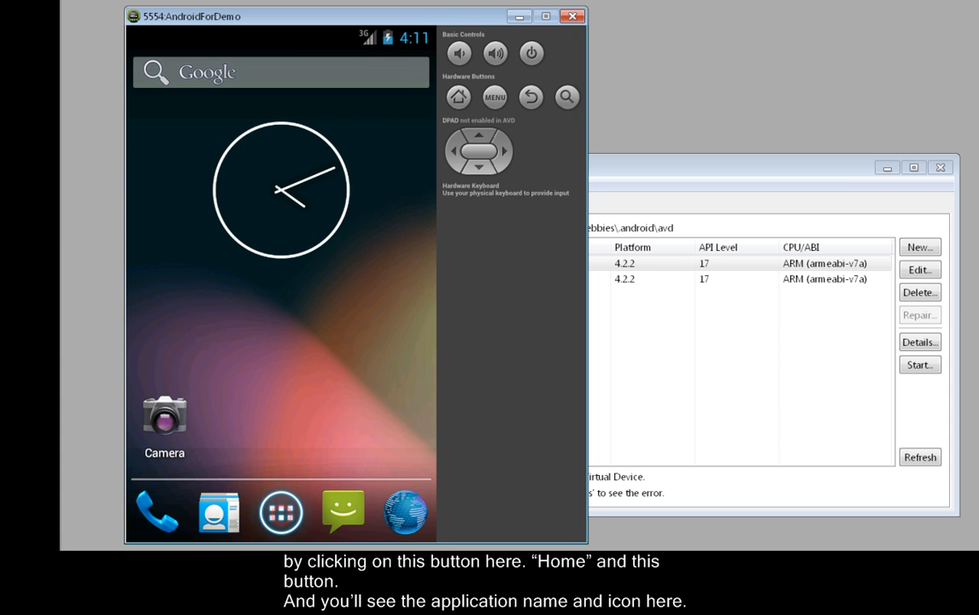
left_click(280, 512)
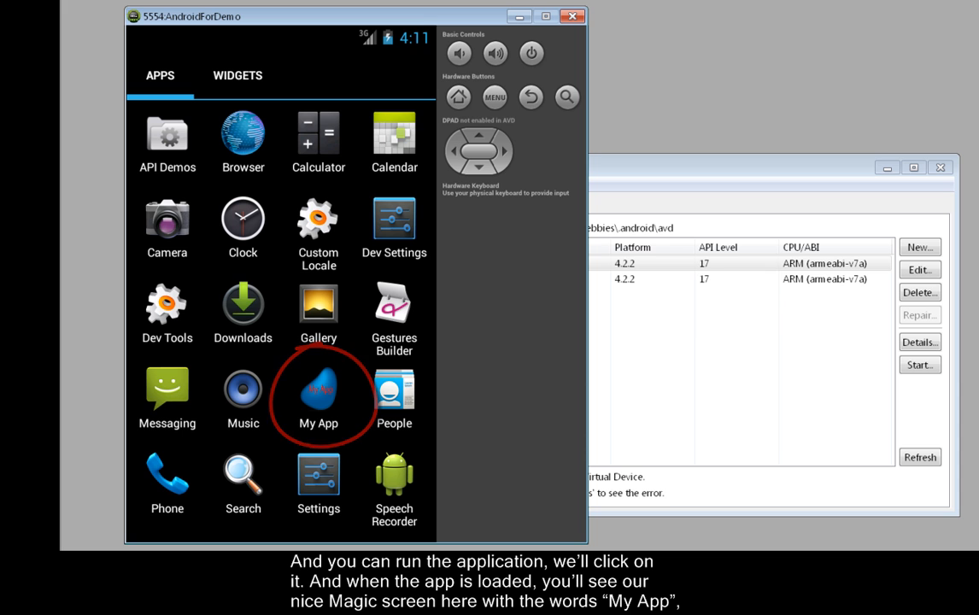
left_click(318, 389)
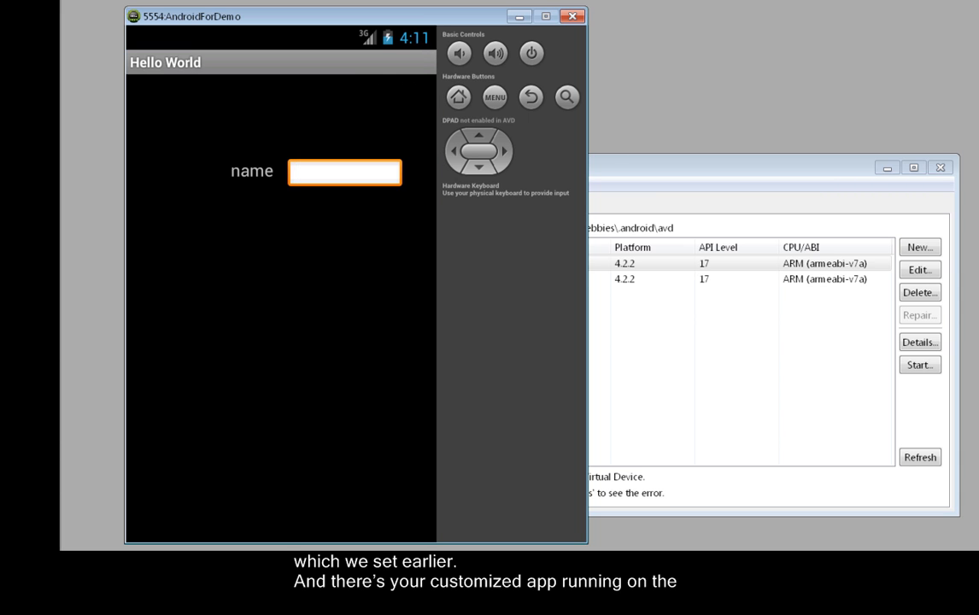
left_click(344, 171)
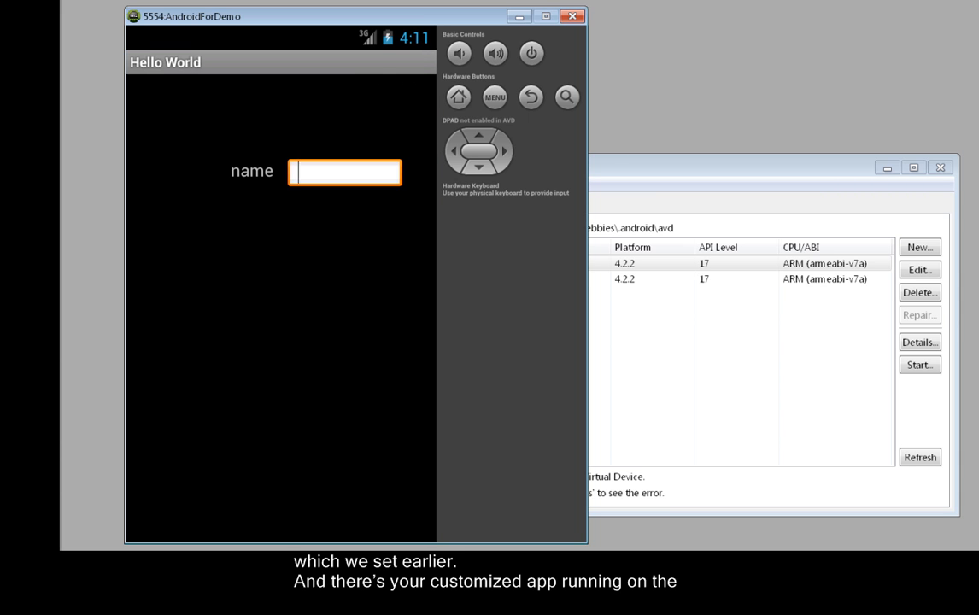